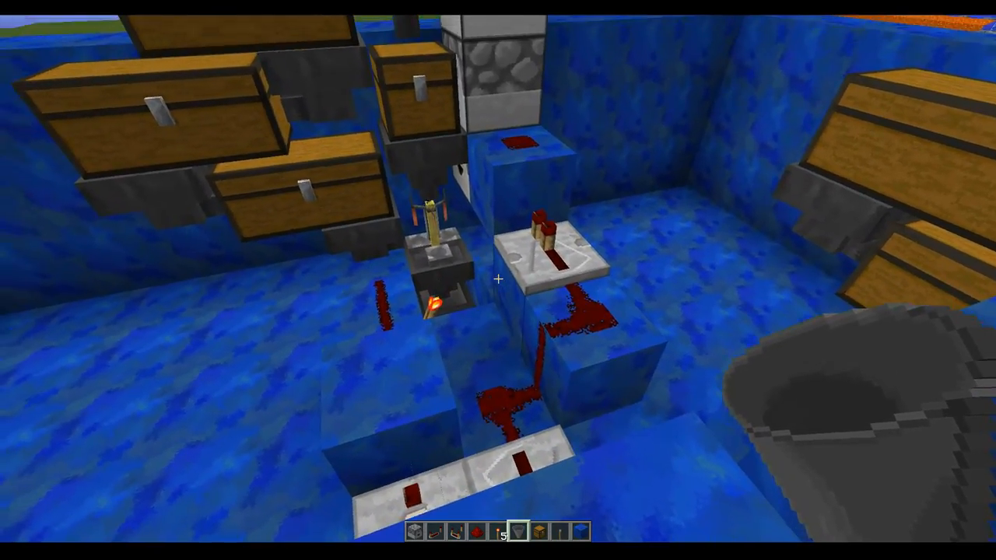
{"action": "mouse_move", "coordinate": [497, 280]}
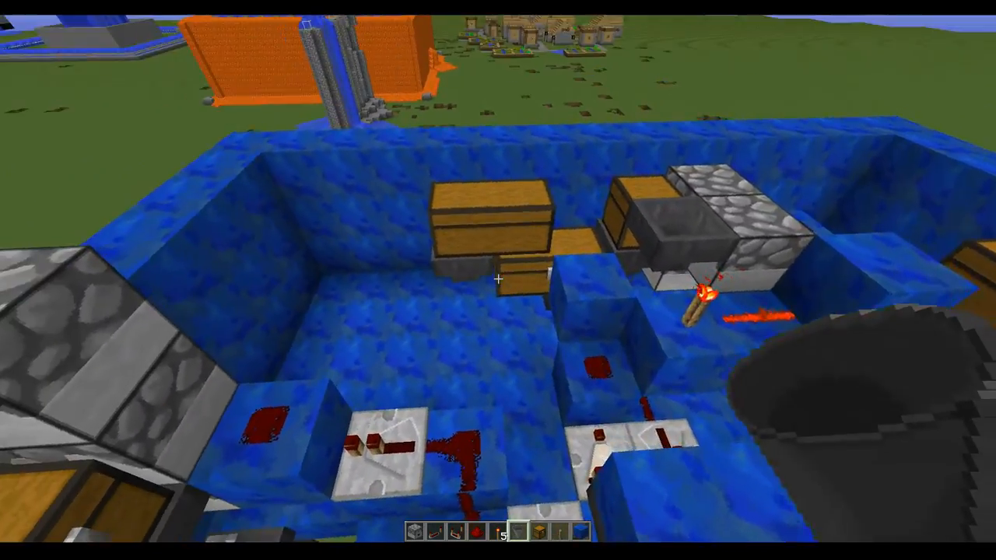
{"action": "mouse_move", "coordinate": [498, 280]}
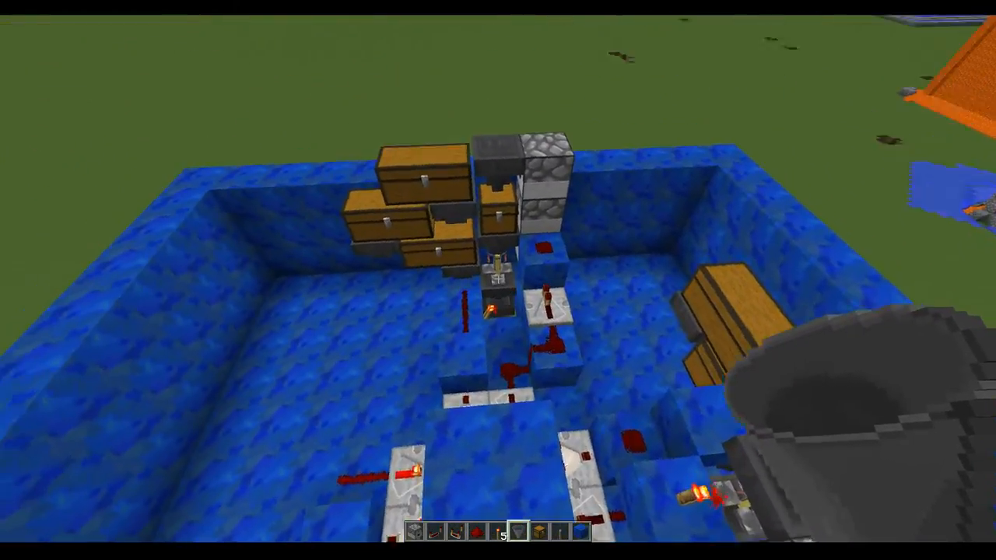
{"action": "mouse_move", "coordinate": [498, 280]}
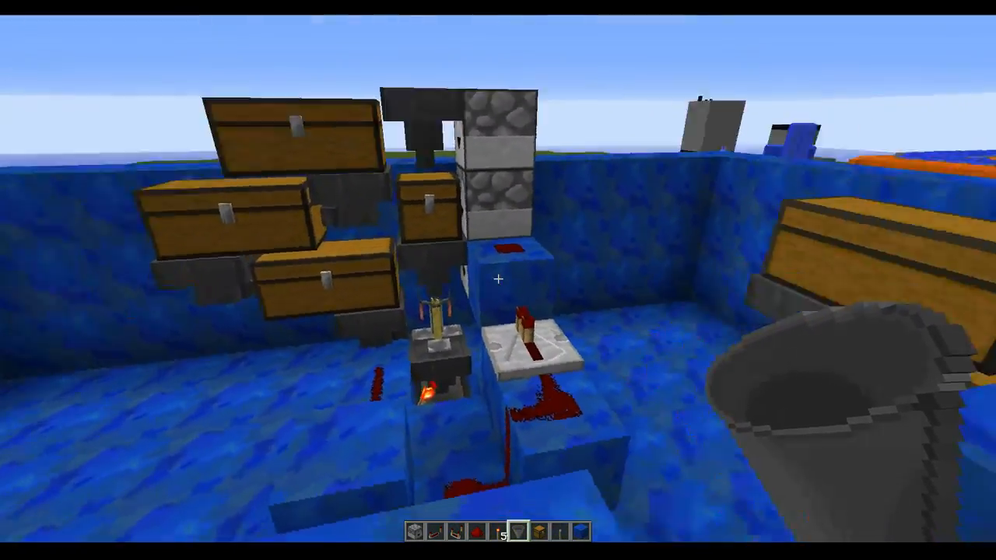
{"action": "mouse_move", "coordinate": [497, 280]}
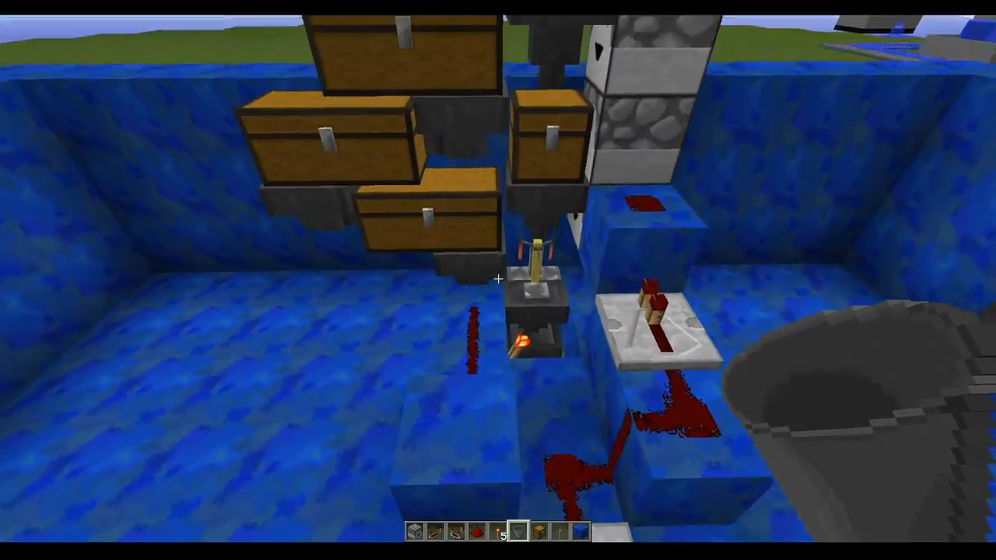
{"action": "mouse_move", "coordinate": [497, 280]}
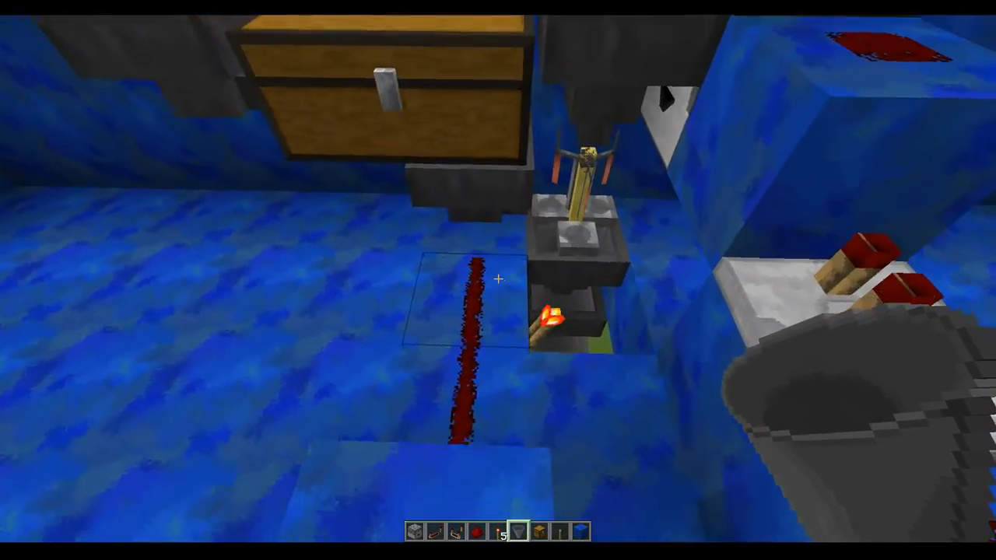
{"action": "mouse_move", "coordinate": [497, 280]}
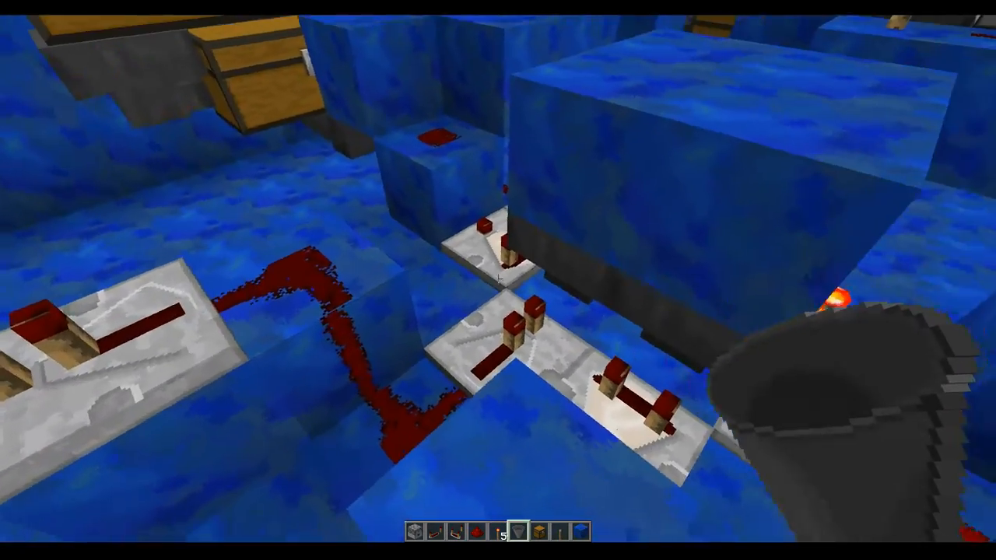
{"action": "mouse_move", "coordinate": [497, 280]}
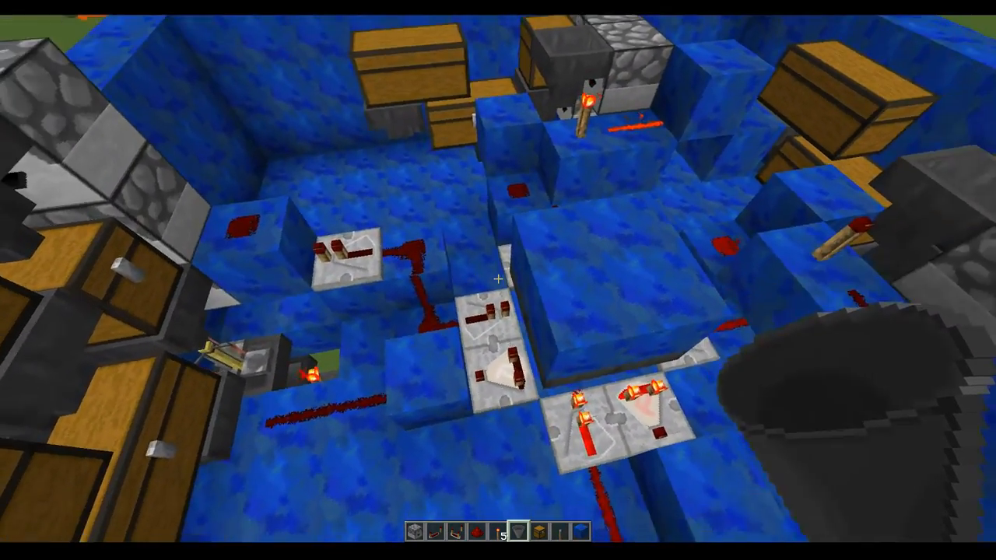
{"action": "mouse_move", "coordinate": [497, 280]}
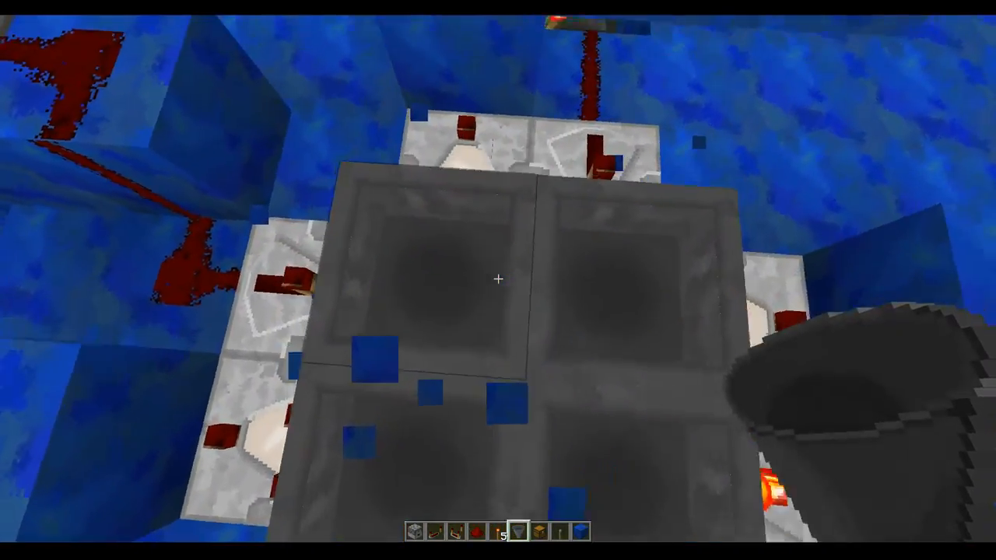
{"action": "mouse_move", "coordinate": [498, 280]}
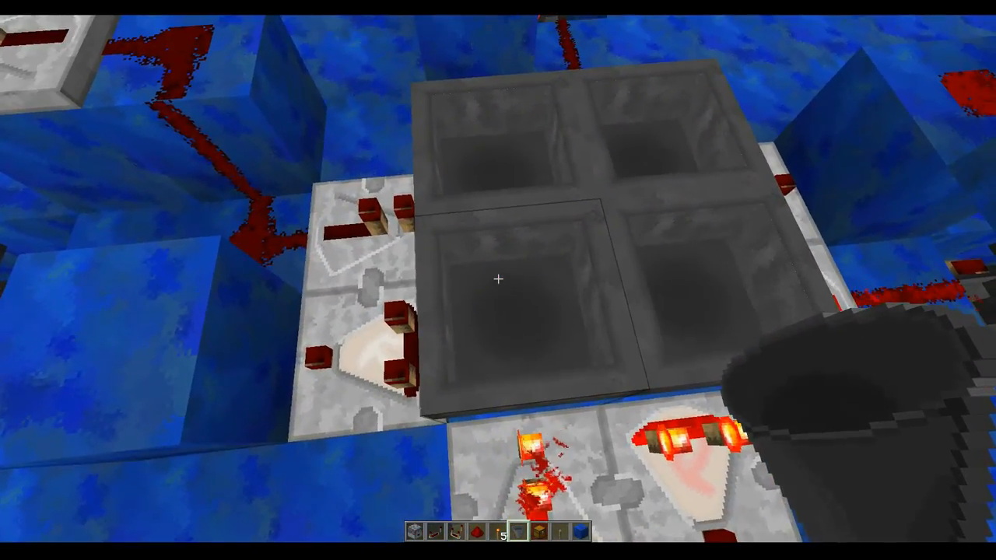
Step: Check the central hopper's soul sand, then place the side-by-side hoppers on the grass
{"action": "right_click", "coordinate": [498, 280]}
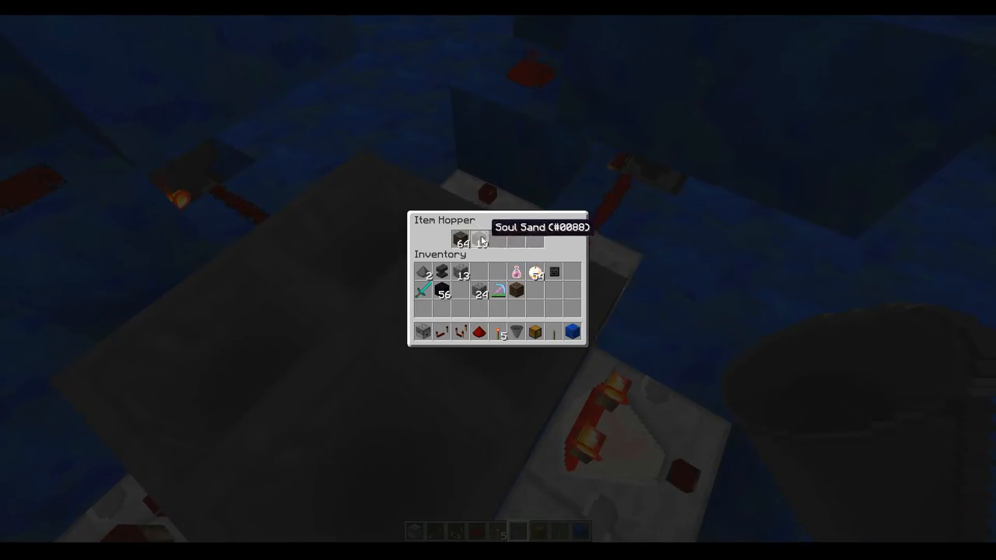
{"action": "key", "text": "Escape"}
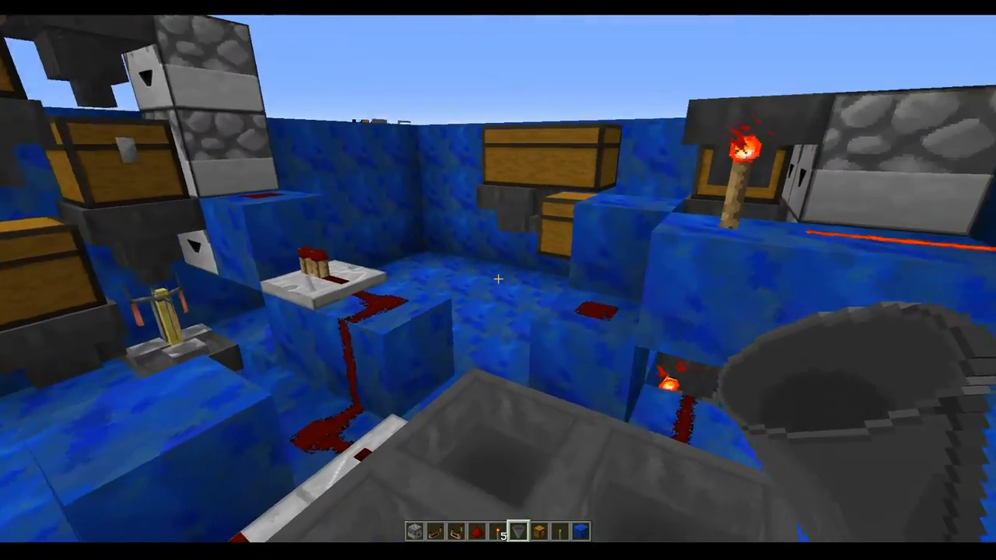
{"action": "mouse_move", "coordinate": [498, 280]}
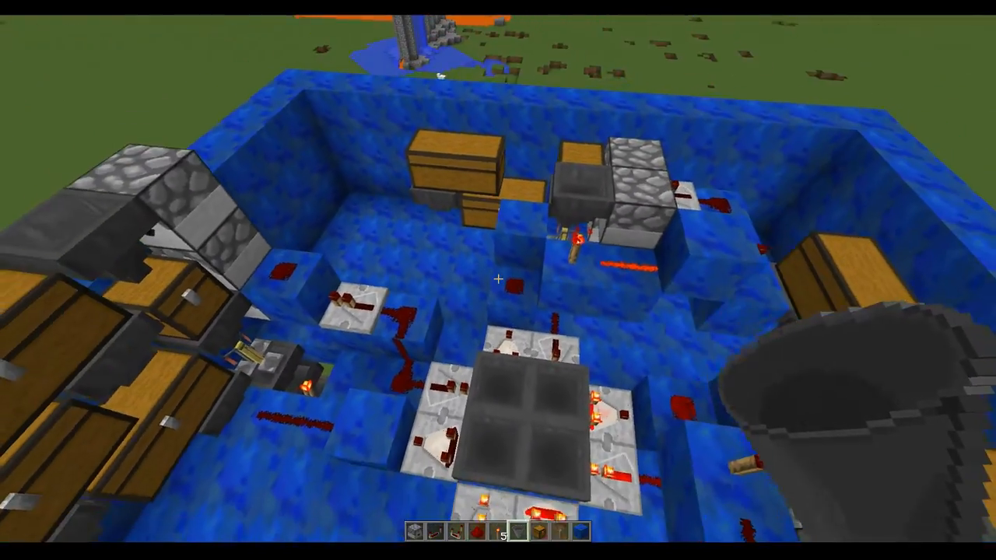
{"action": "mouse_move", "coordinate": [498, 280]}
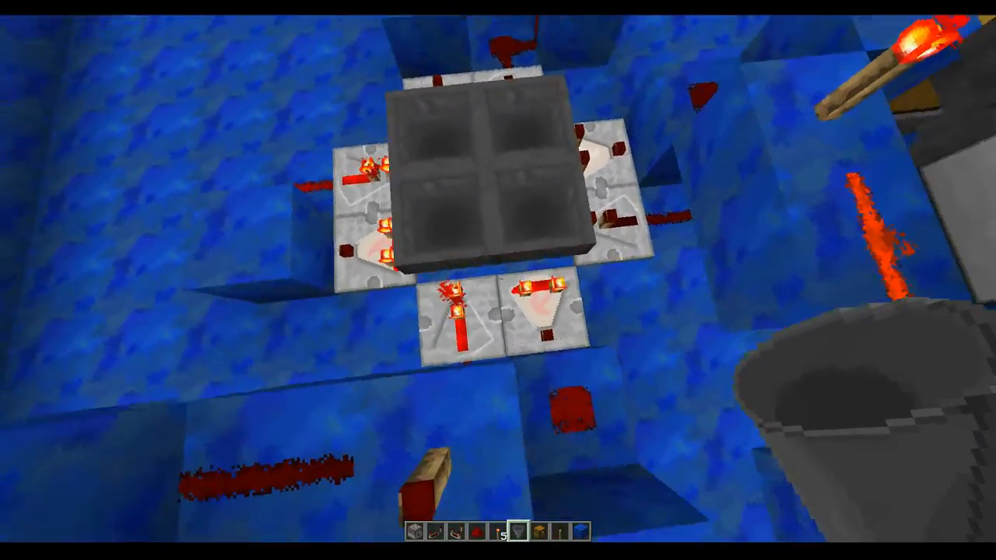
{"action": "mouse_move", "coordinate": [498, 280]}
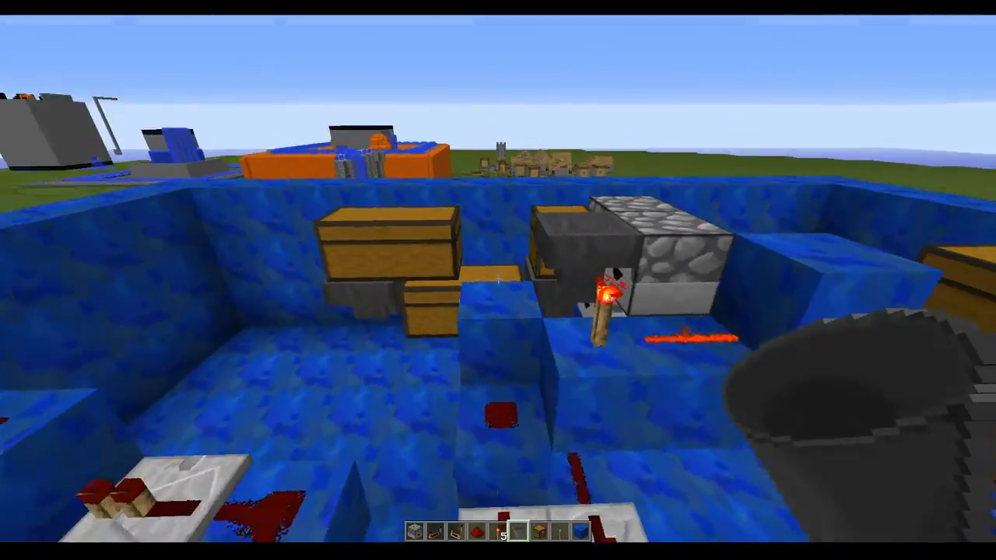
{"action": "mouse_move", "coordinate": [498, 280]}
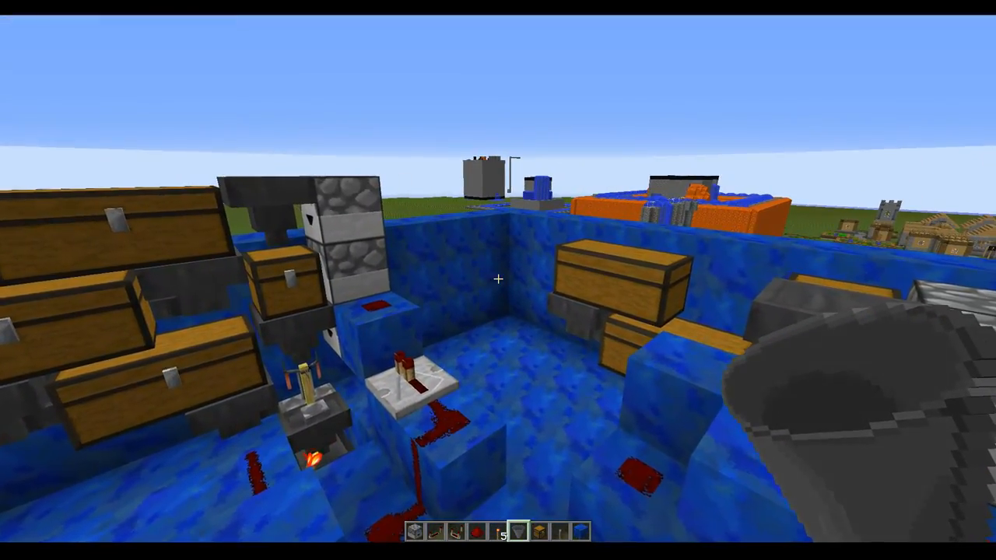
{"action": "mouse_move", "coordinate": [498, 280]}
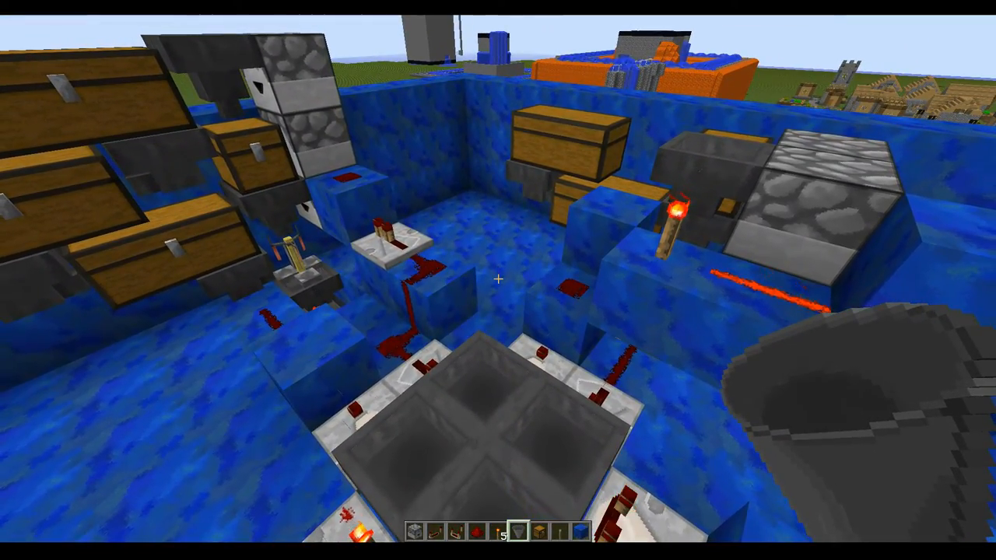
{"action": "mouse_move", "coordinate": [498, 280]}
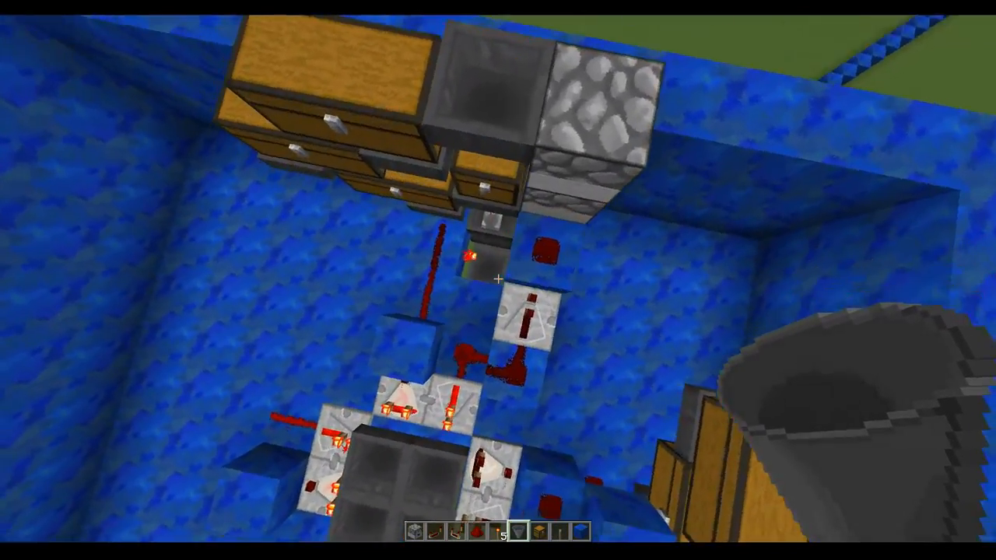
{"action": "mouse_move", "coordinate": [497, 280]}
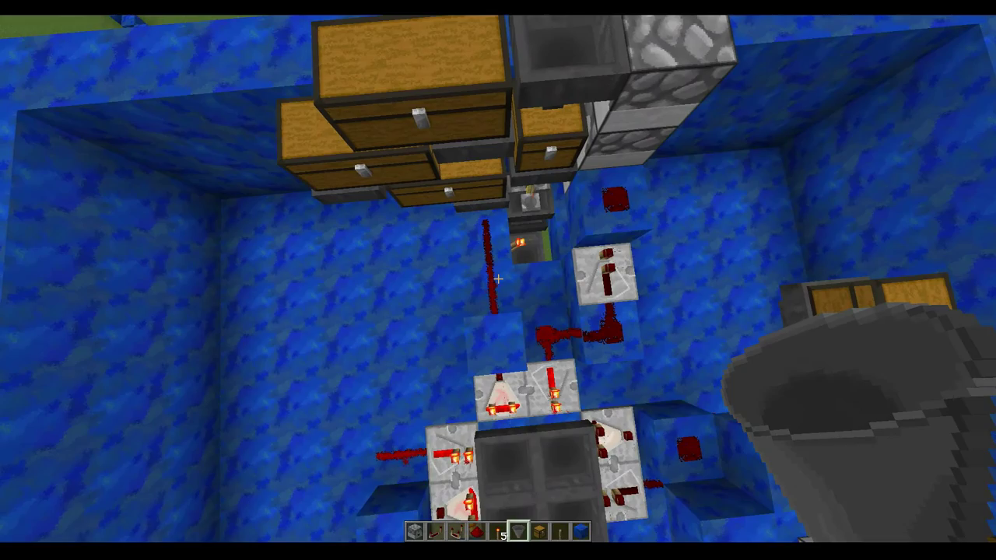
{"action": "mouse_move", "coordinate": [497, 280]}
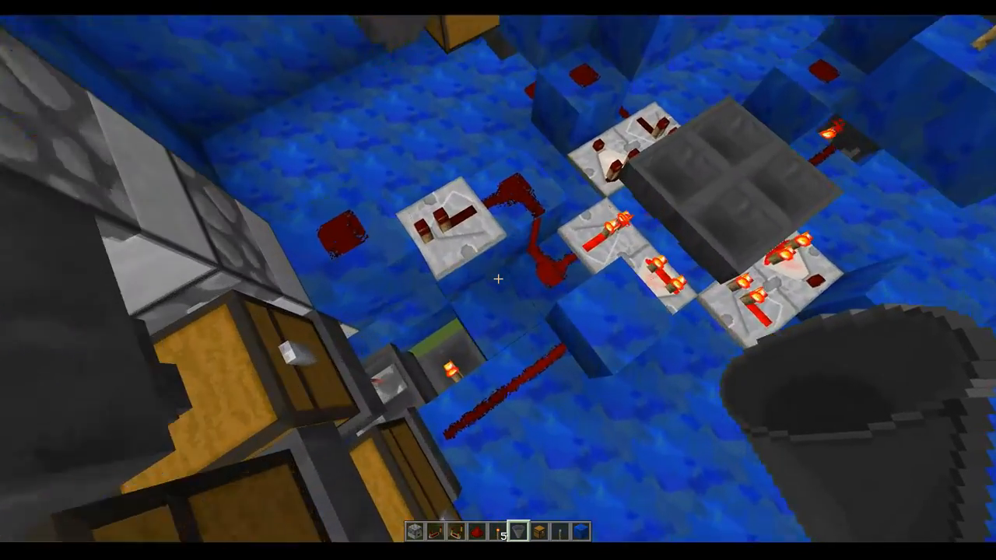
{"action": "mouse_move", "coordinate": [498, 280]}
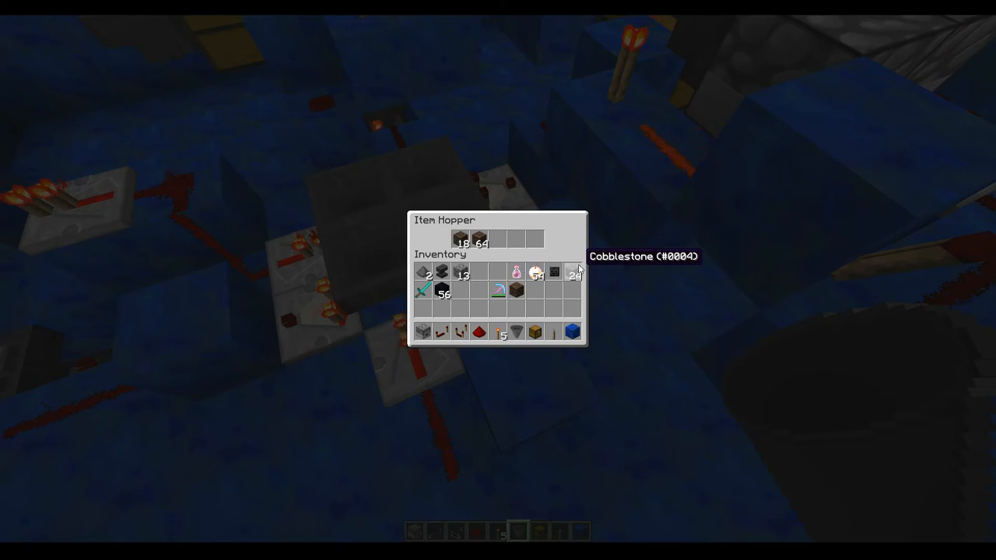
{"action": "key", "text": "Escape"}
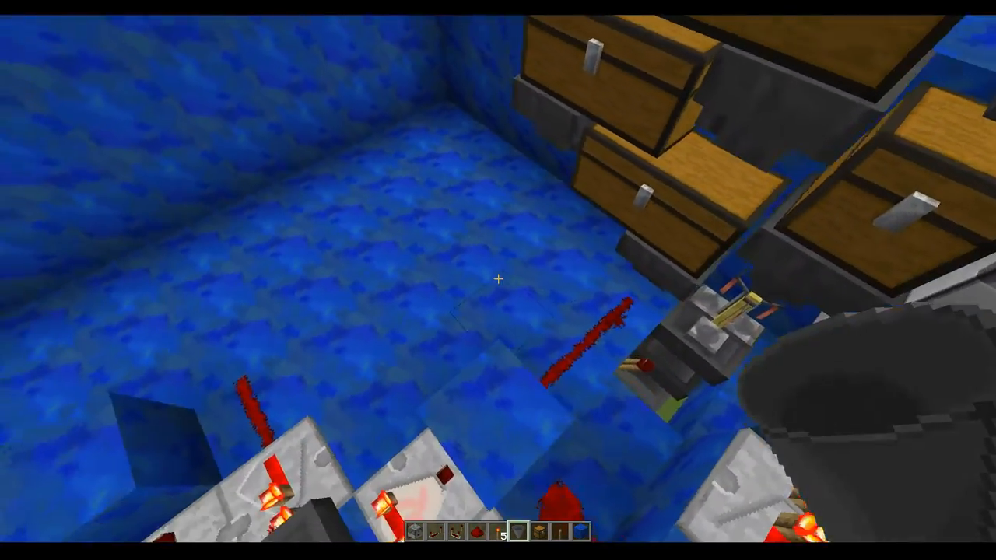
{"action": "mouse_move", "coordinate": [498, 280]}
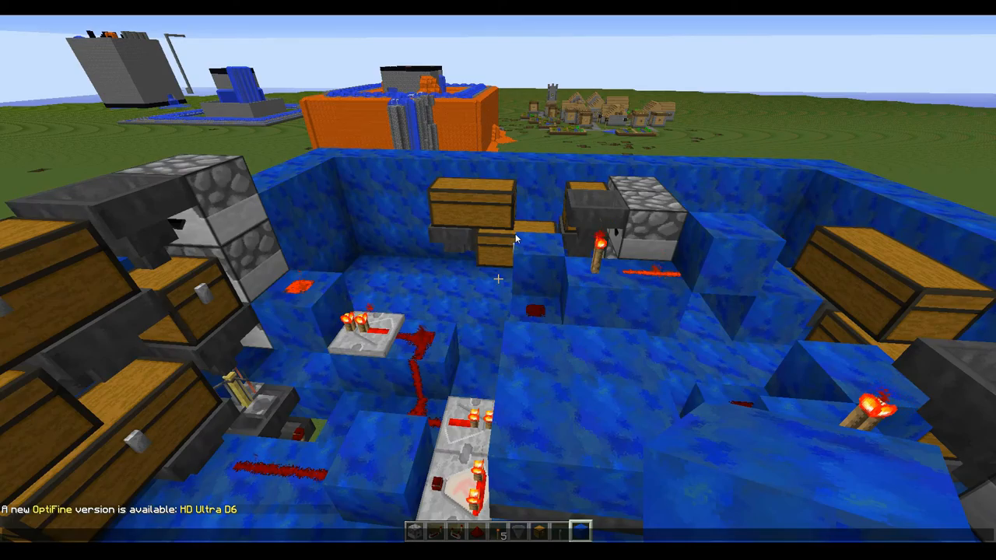
{"action": "mouse_move", "coordinate": [498, 280]}
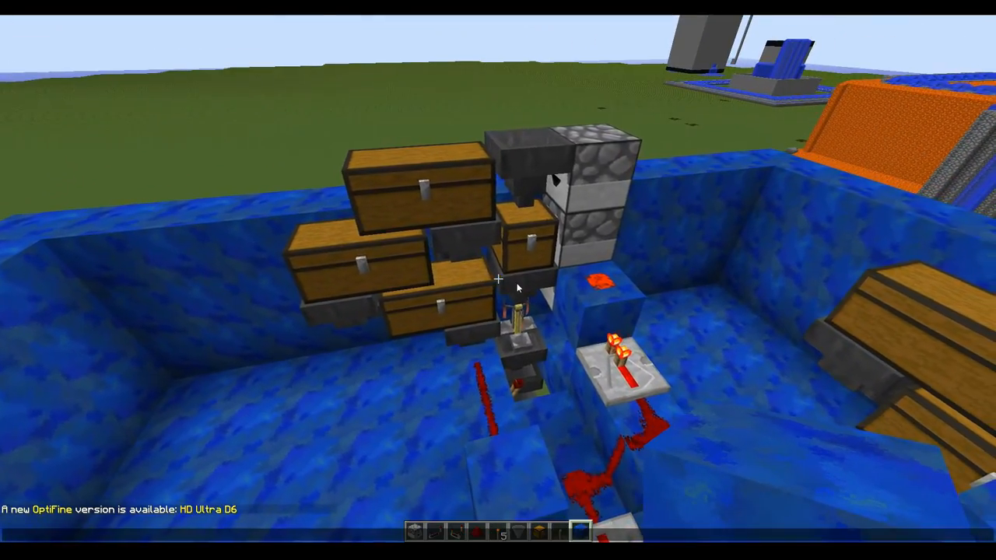
{"action": "mouse_move", "coordinate": [497, 280]}
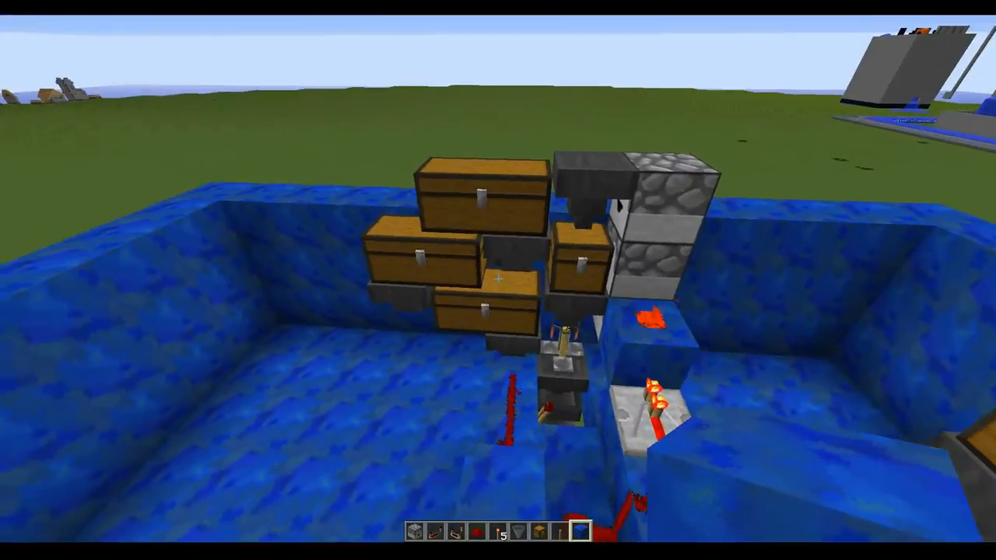
{"action": "mouse_move", "coordinate": [498, 280]}
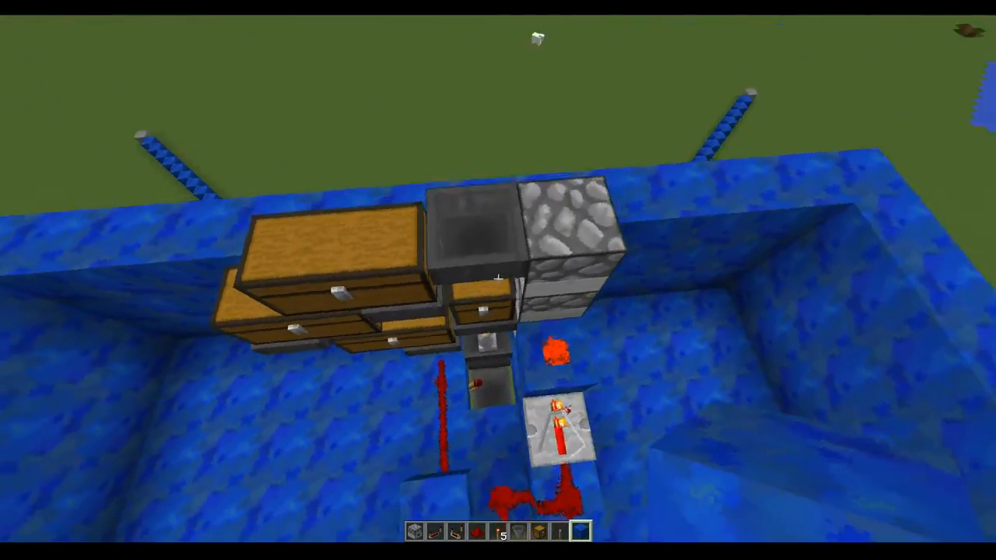
{"action": "mouse_move", "coordinate": [498, 280]}
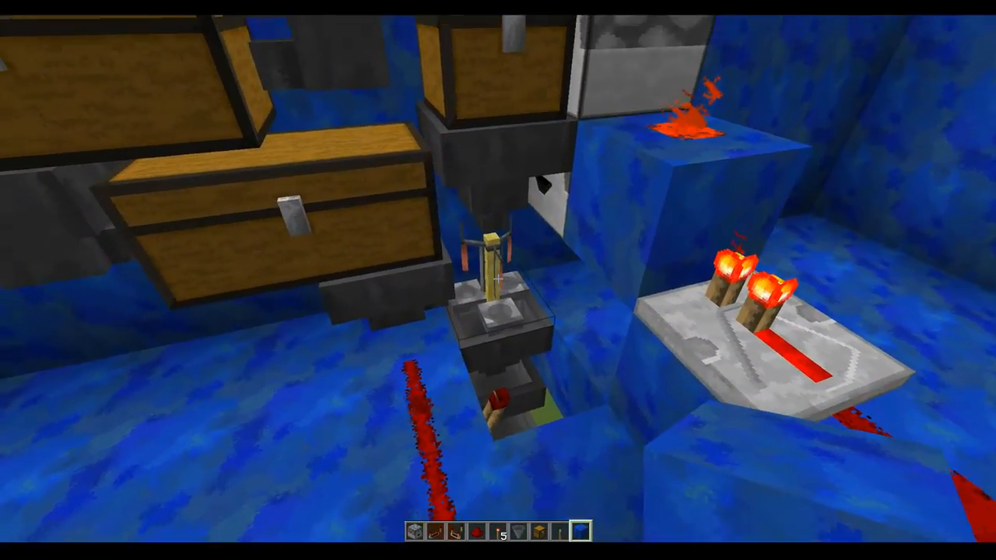
{"action": "mouse_move", "coordinate": [498, 280]}
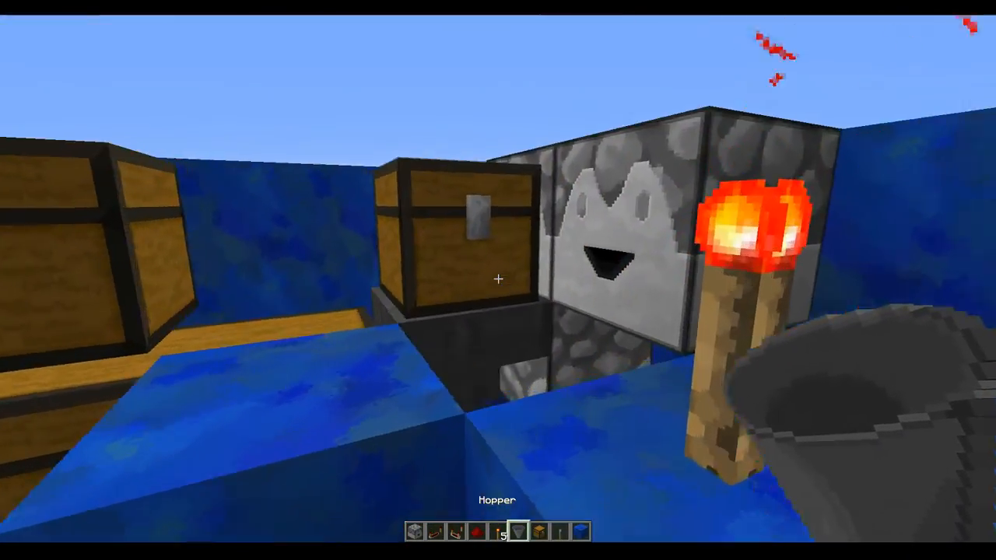
{"action": "mouse_move", "coordinate": [497, 280]}
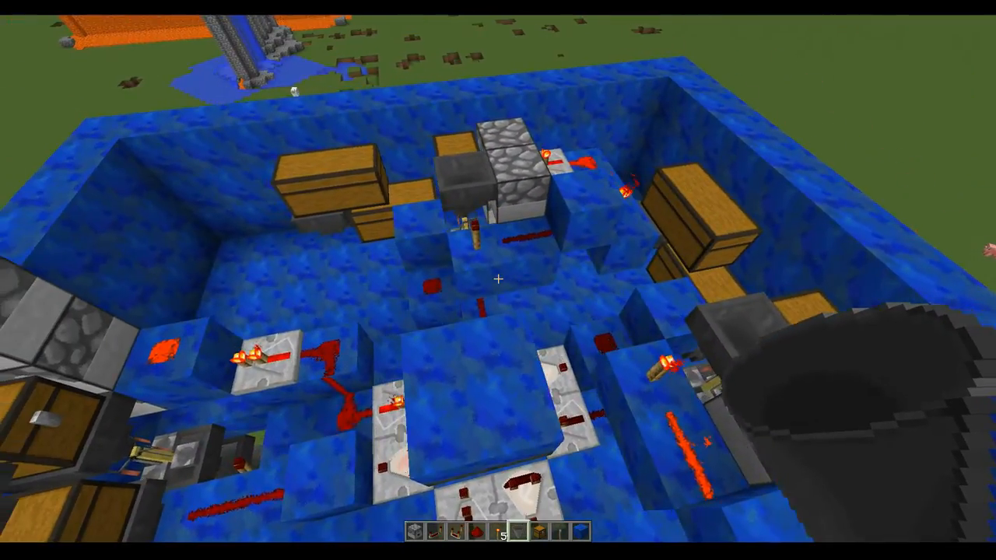
{"action": "mouse_move", "coordinate": [498, 280]}
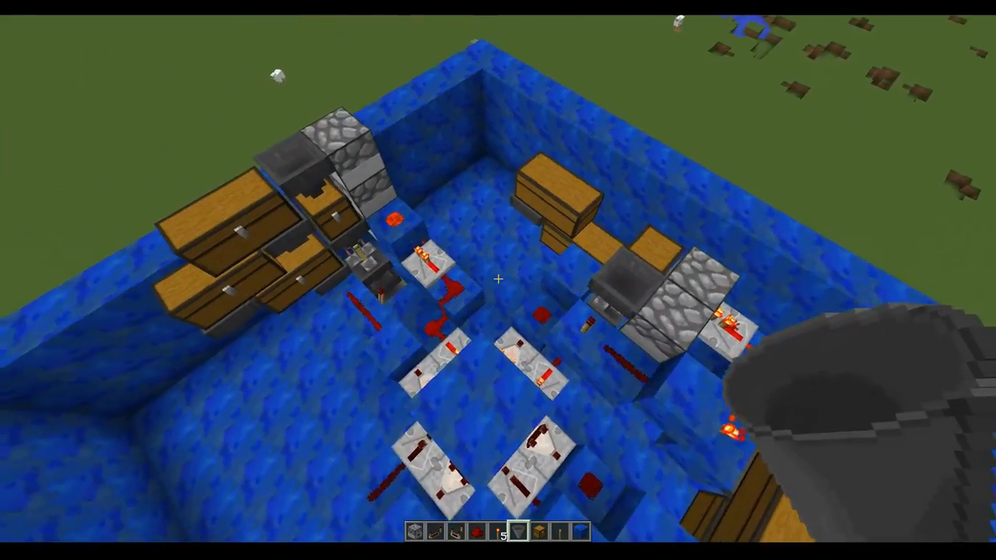
{"action": "mouse_move", "coordinate": [497, 280]}
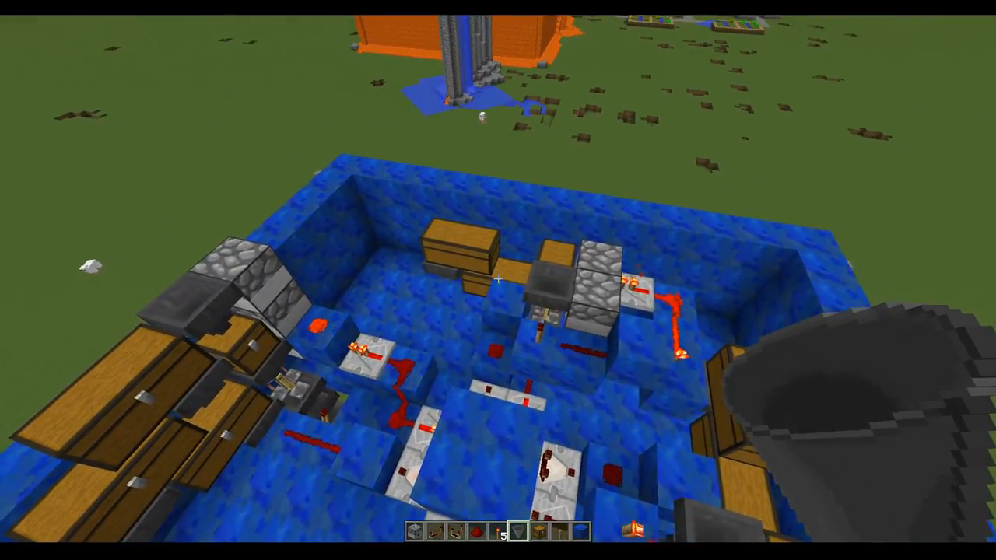
{"action": "mouse_move", "coordinate": [498, 280]}
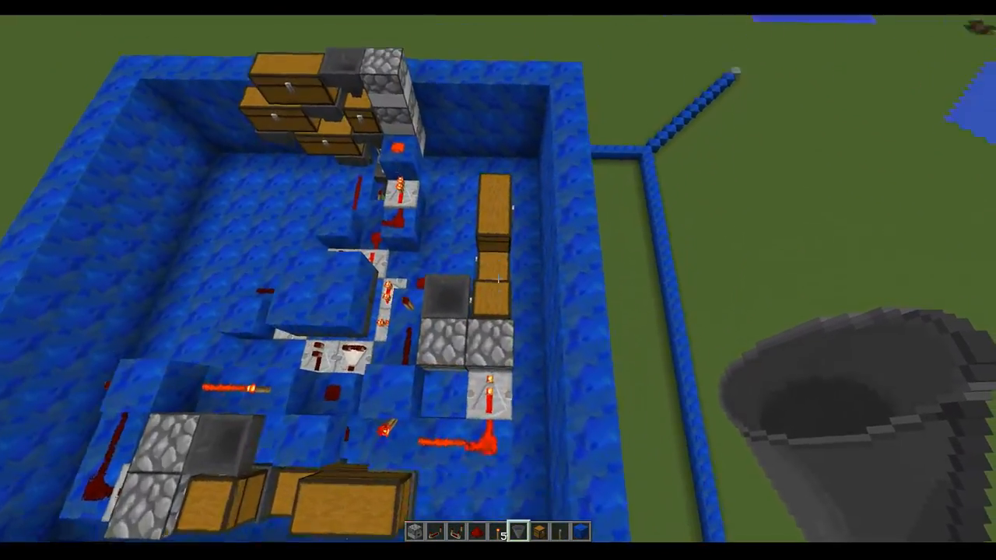
{"action": "mouse_move", "coordinate": [498, 280]}
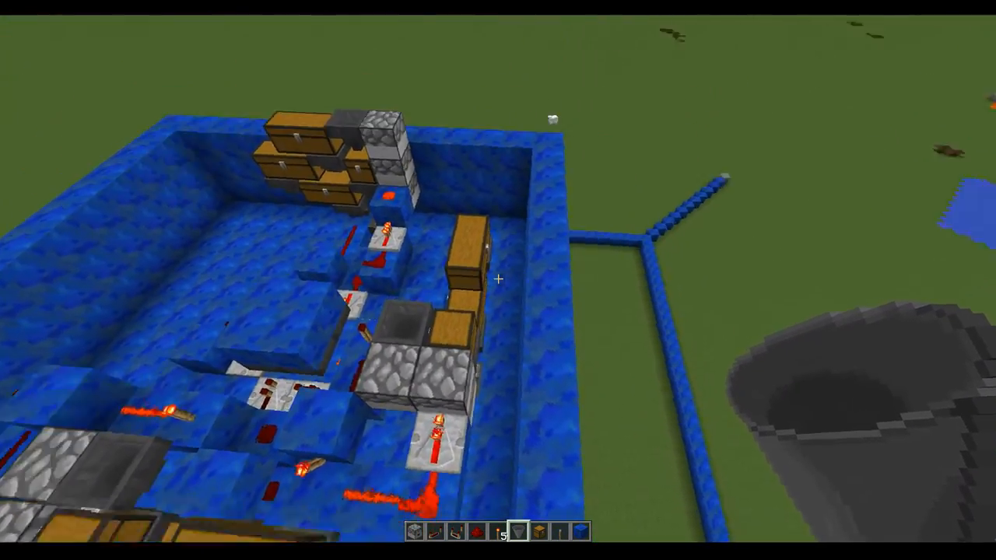
{"action": "mouse_move", "coordinate": [497, 280]}
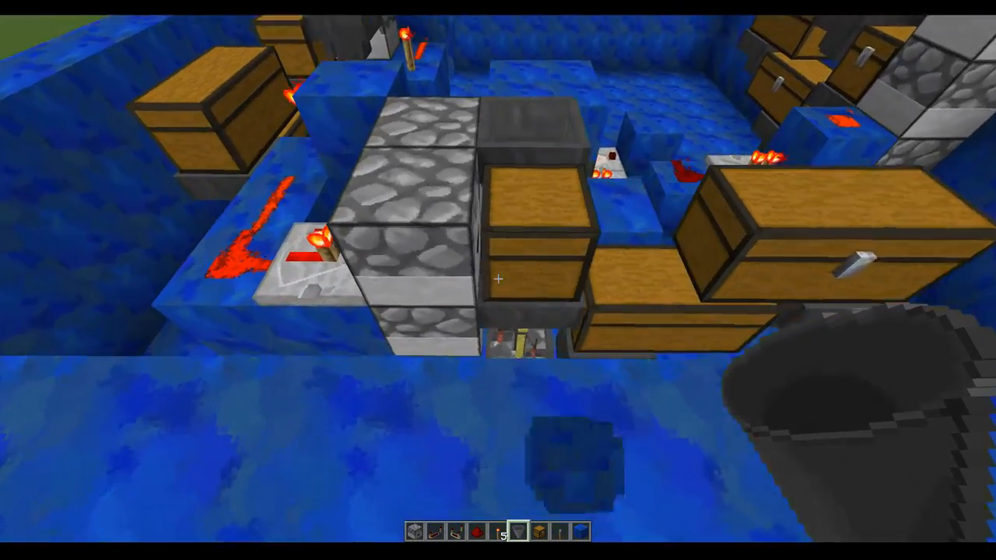
{"action": "mouse_move", "coordinate": [498, 280]}
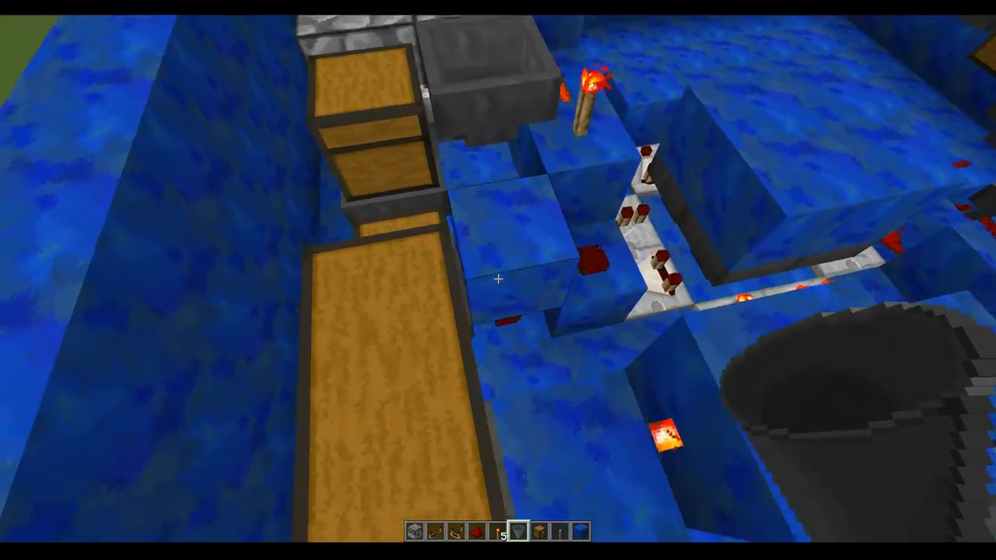
{"action": "mouse_move", "coordinate": [498, 280]}
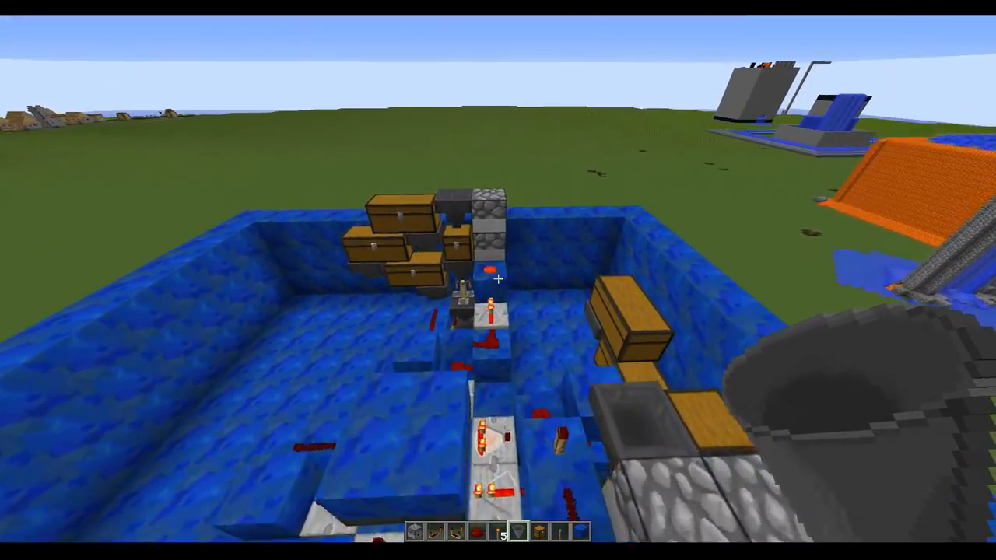
{"action": "mouse_move", "coordinate": [498, 280]}
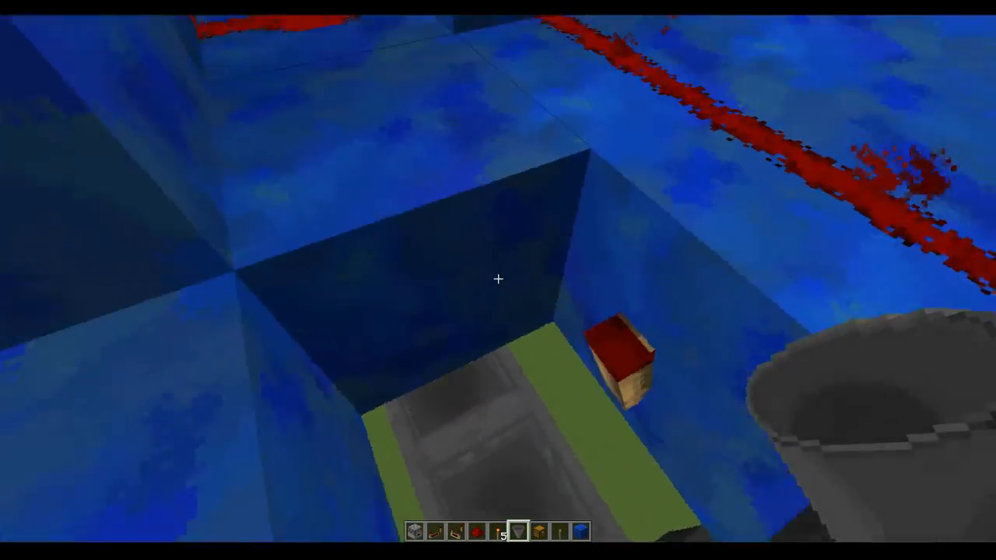
{"action": "mouse_move", "coordinate": [498, 280]}
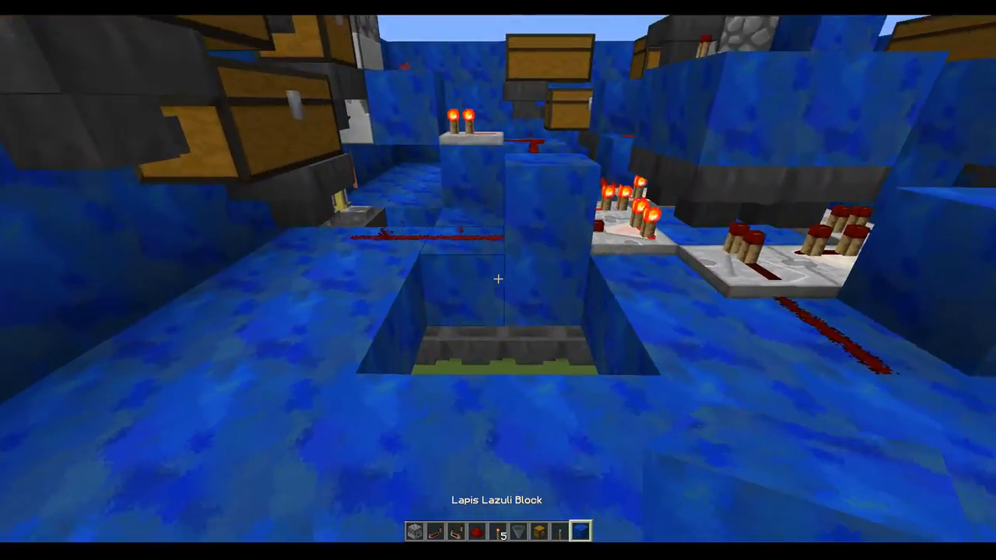
{"action": "mouse_move", "coordinate": [497, 280]}
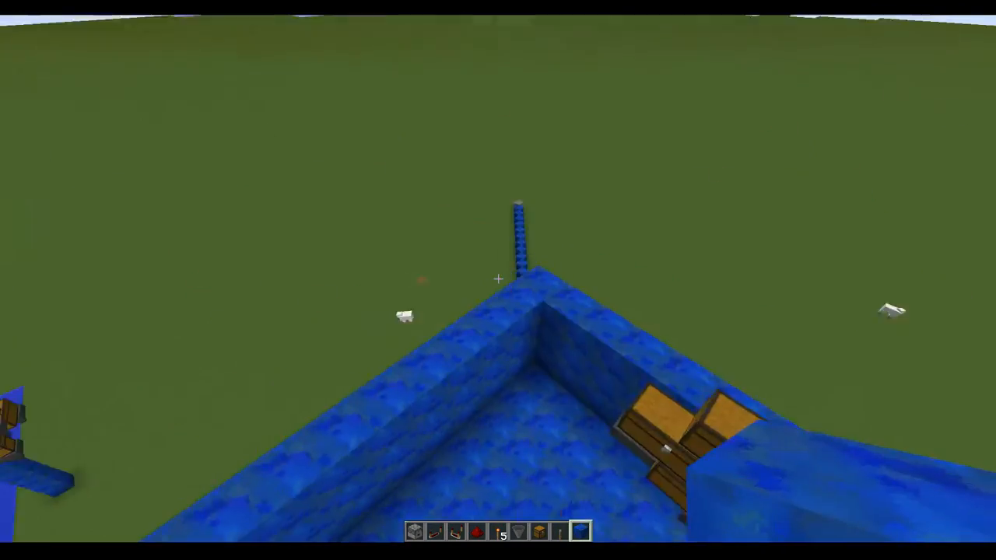
{"action": "mouse_move", "coordinate": [498, 280]}
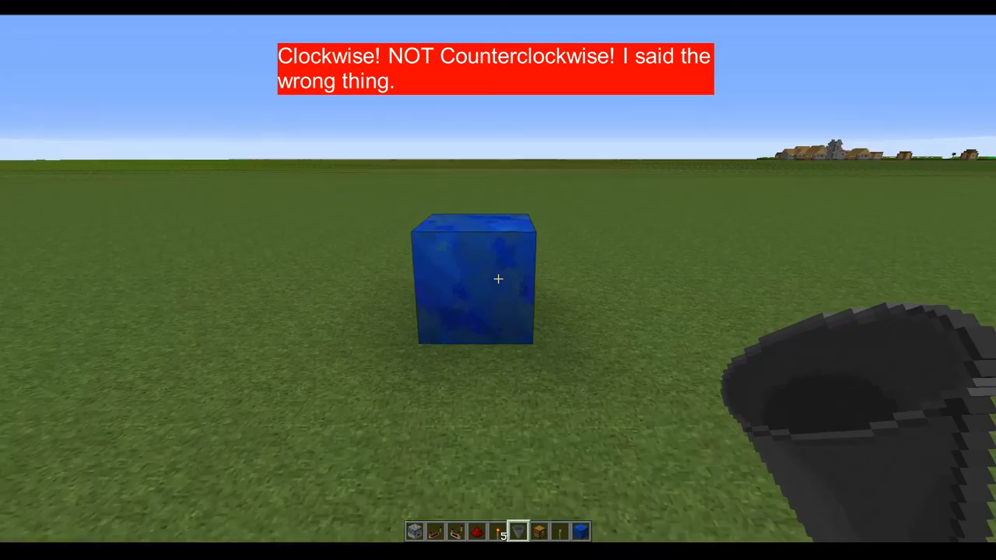
{"action": "left_click", "coordinate": [497, 278]}
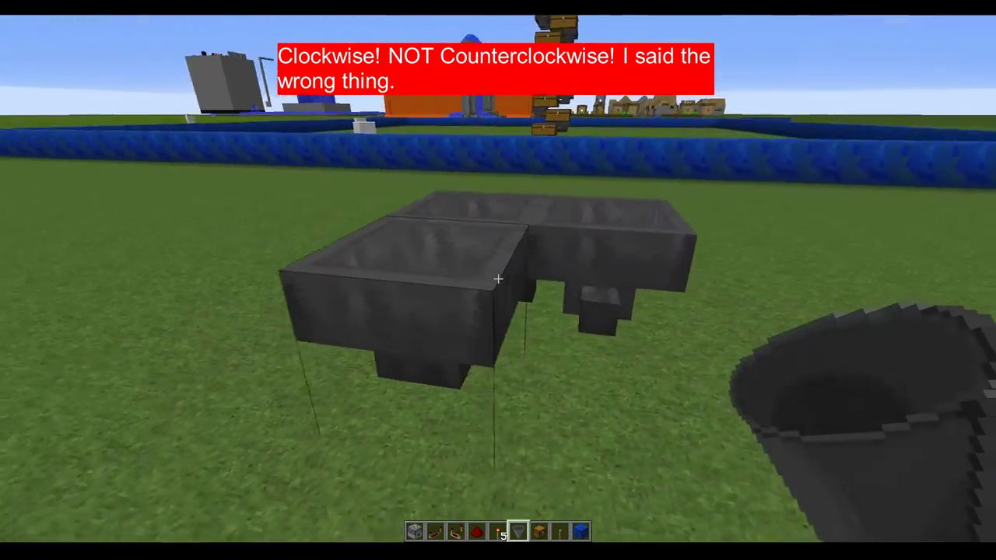
{"action": "mouse_move", "coordinate": [498, 280]}
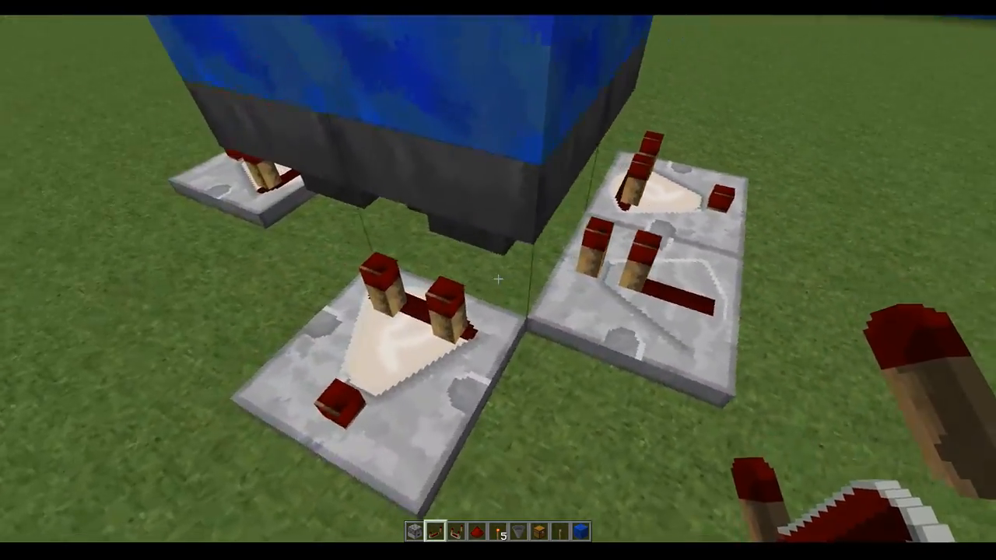
{"action": "mouse_move", "coordinate": [498, 280]}
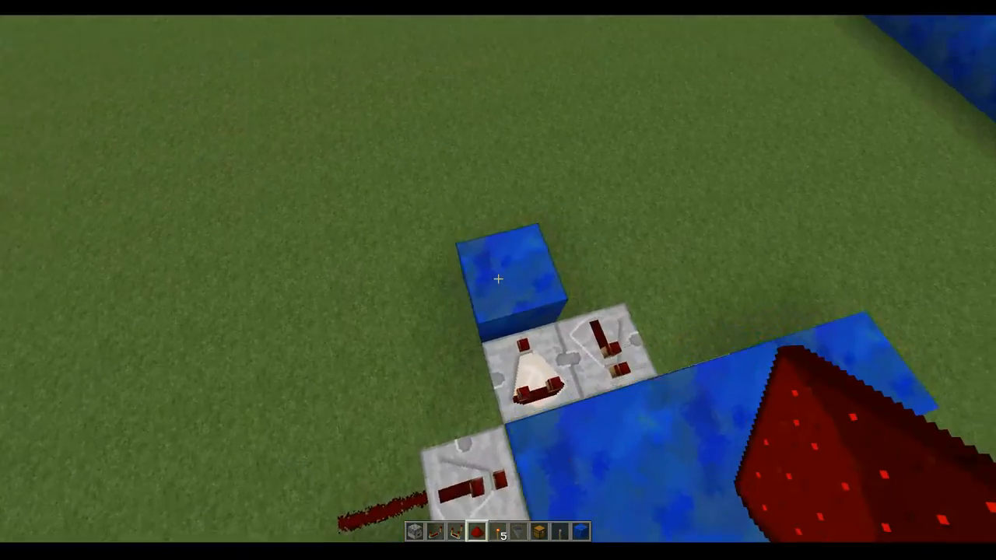
{"action": "mouse_move", "coordinate": [498, 280]}
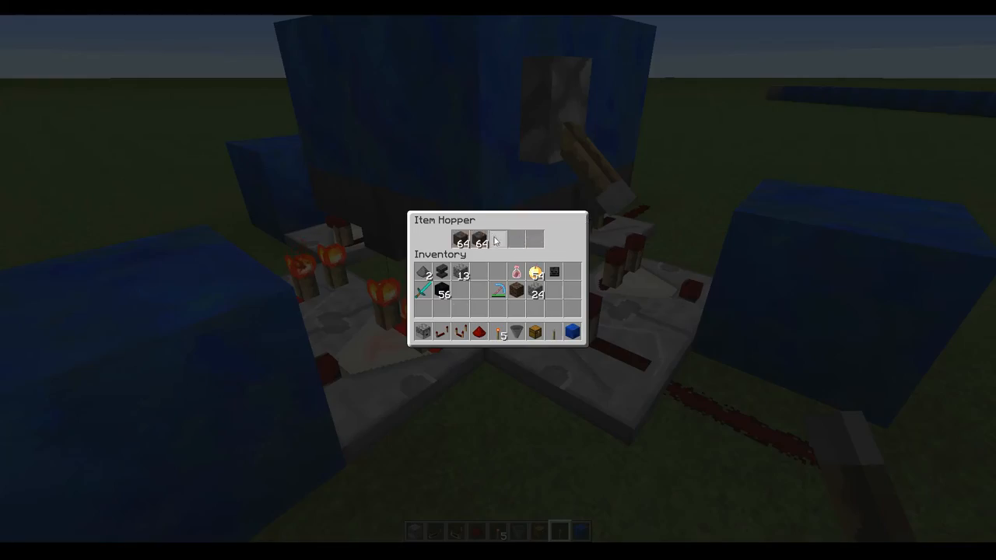
Step: Close the demo hopper's inventory after the soul sand drains
{"action": "key", "text": "Escape"}
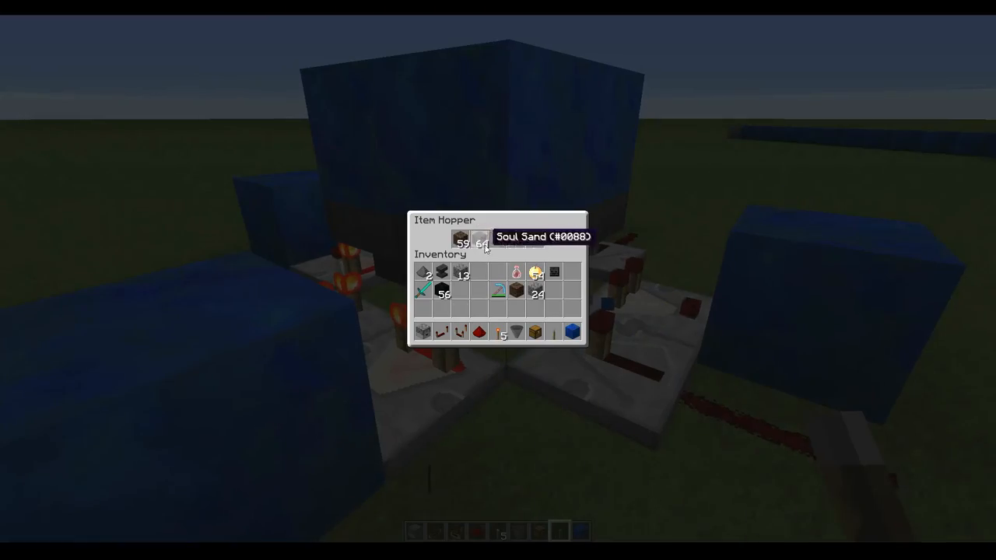
{"action": "key", "text": "Escape"}
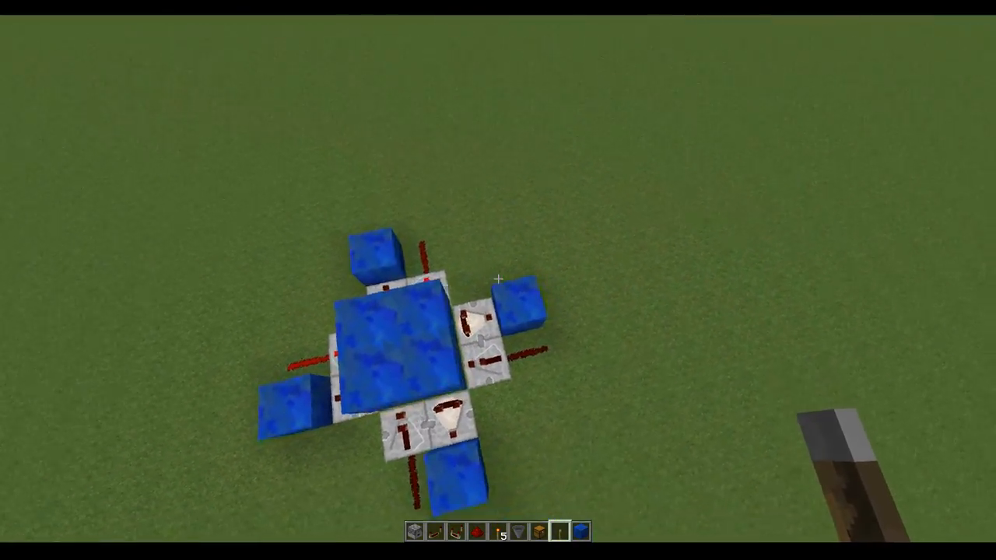
{"action": "mouse_move", "coordinate": [498, 280]}
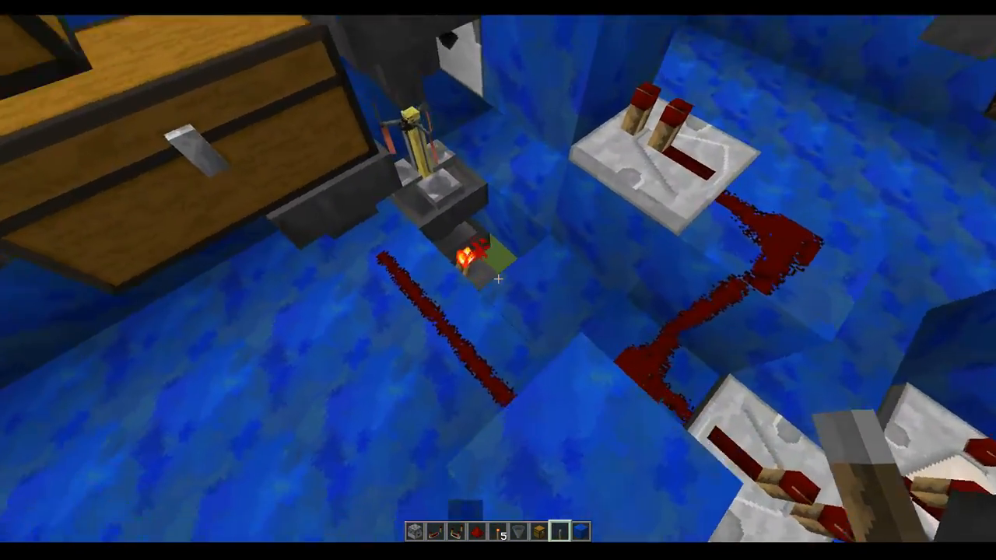
{"action": "mouse_move", "coordinate": [498, 280]}
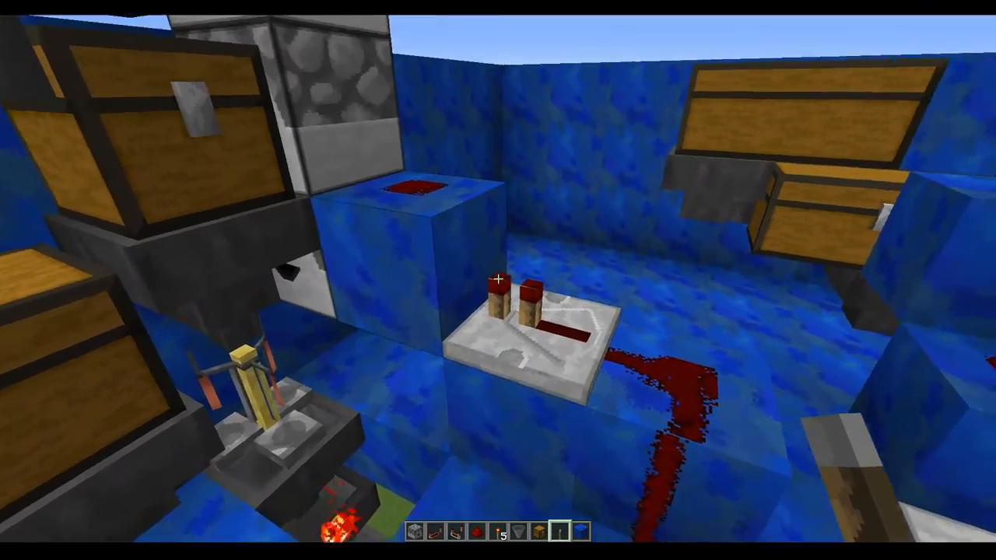
{"action": "mouse_move", "coordinate": [497, 280]}
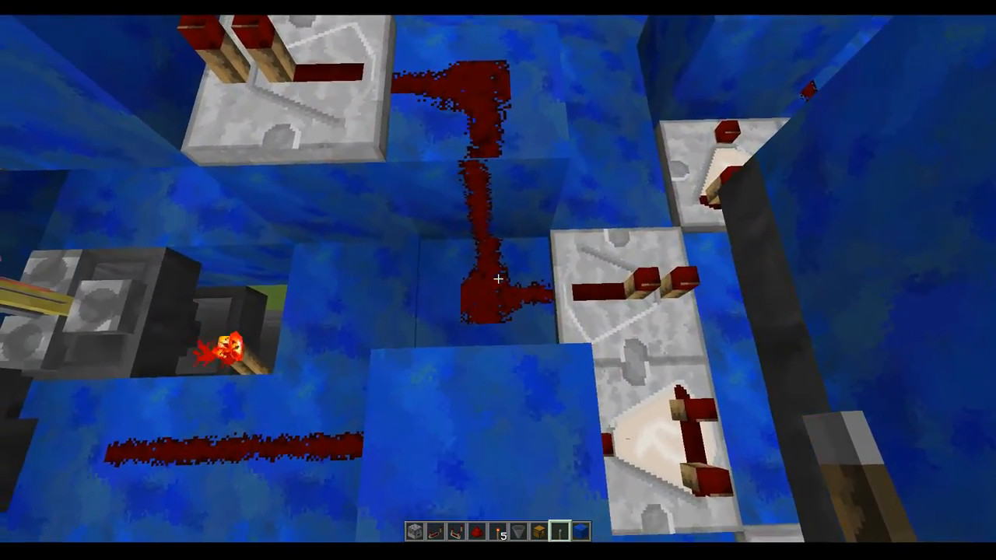
{"action": "mouse_move", "coordinate": [498, 280]}
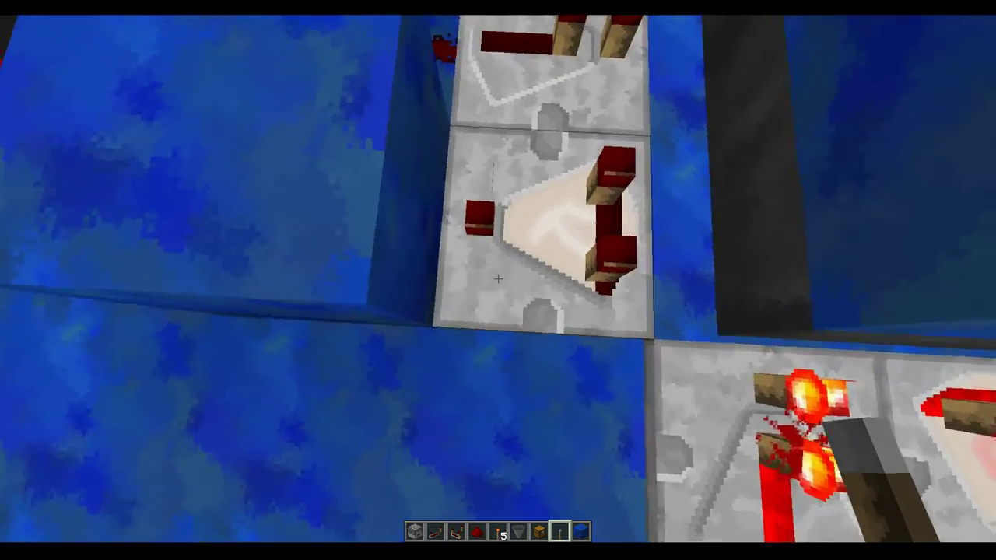
{"action": "mouse_move", "coordinate": [497, 280]}
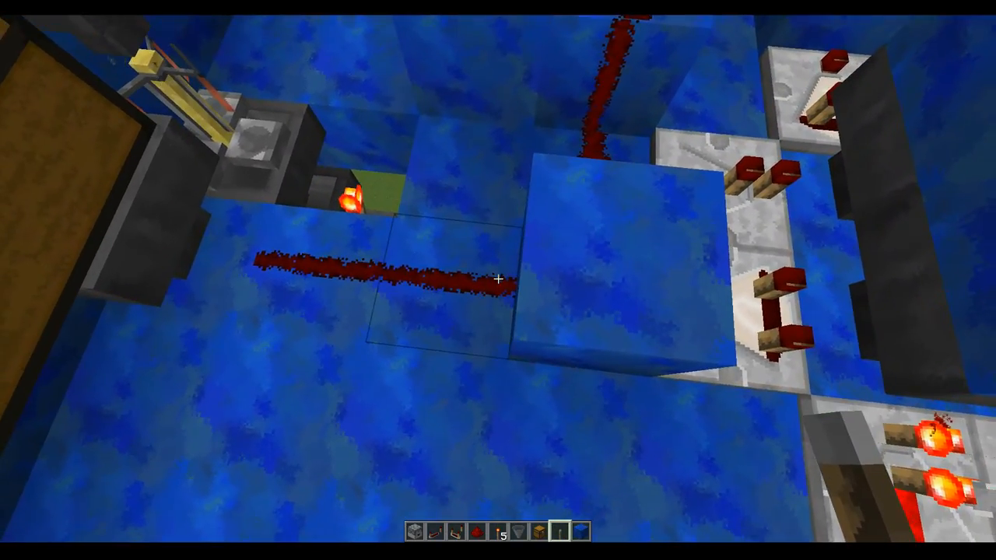
{"action": "mouse_move", "coordinate": [498, 280]}
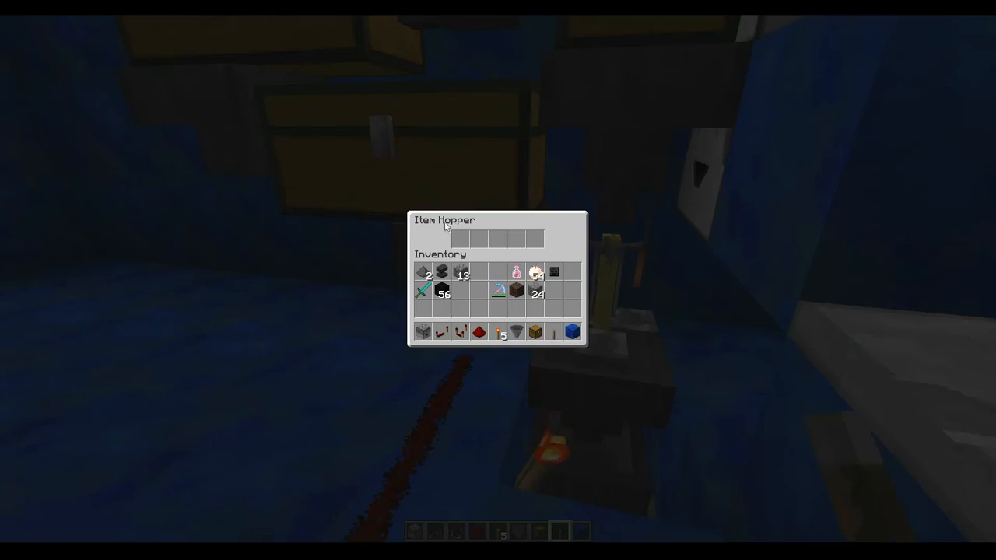
Step: Confirm the feed hopper, brewing stand and dropper are all empty, closing each window
{"action": "key", "text": "Escape"}
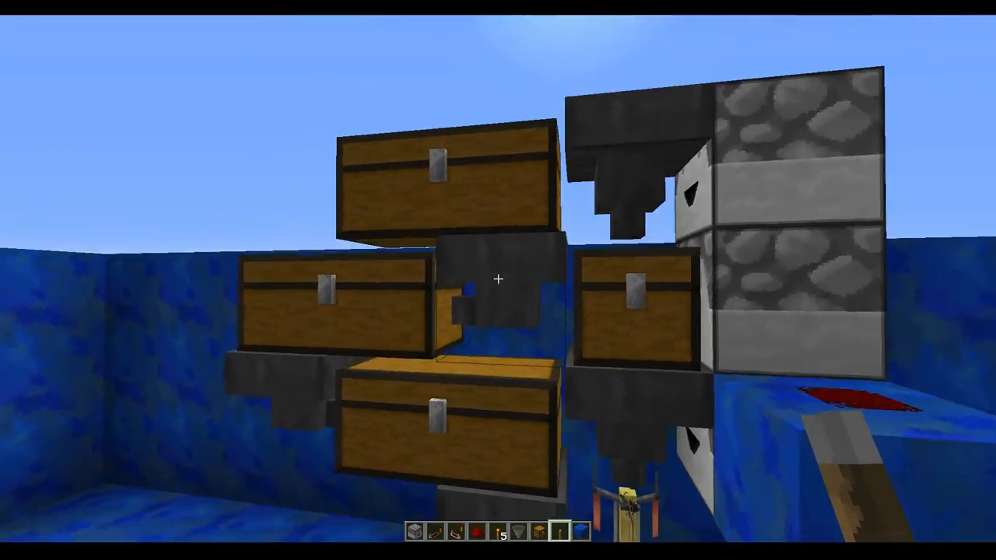
{"action": "mouse_move", "coordinate": [497, 280]}
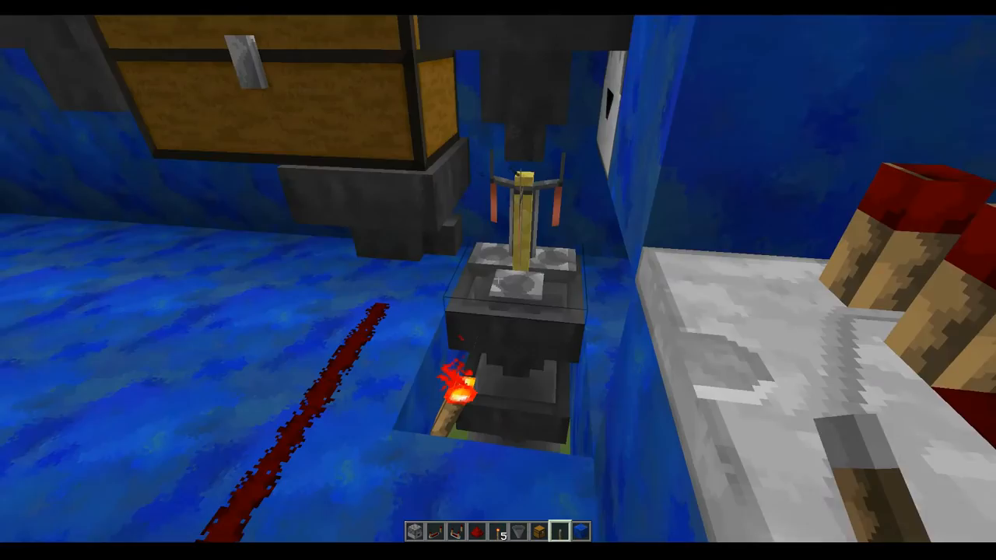
{"action": "mouse_move", "coordinate": [498, 280]}
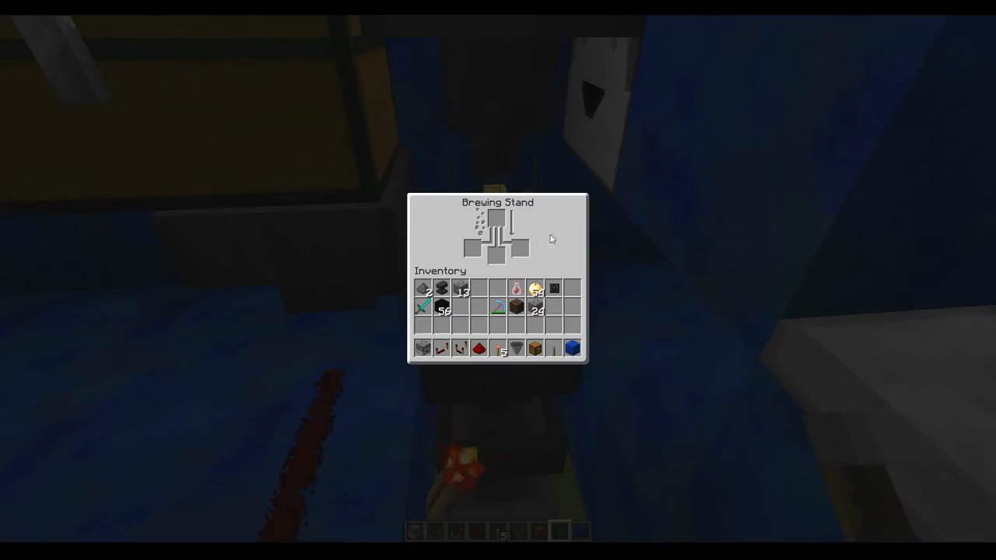
{"action": "key", "text": "Escape"}
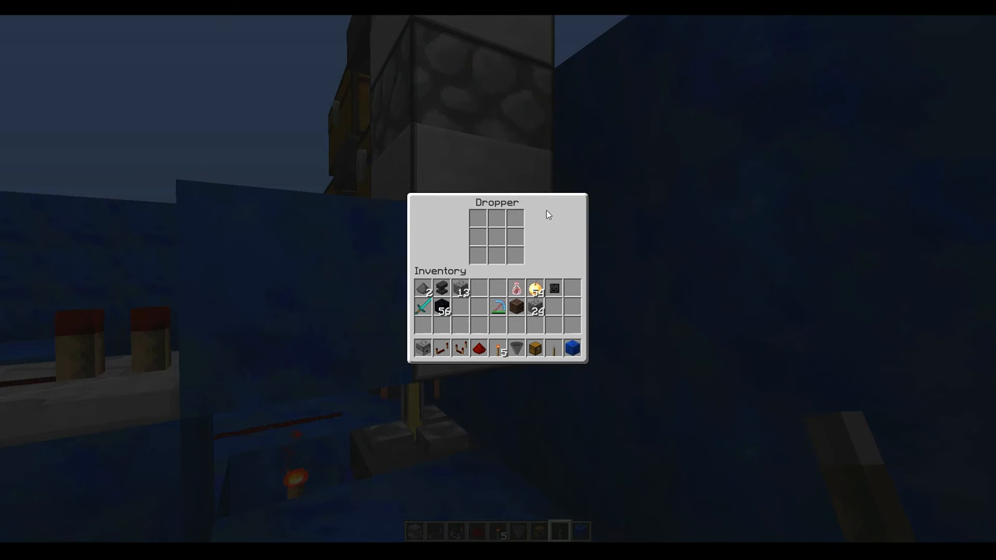
{"action": "key", "text": "Escape"}
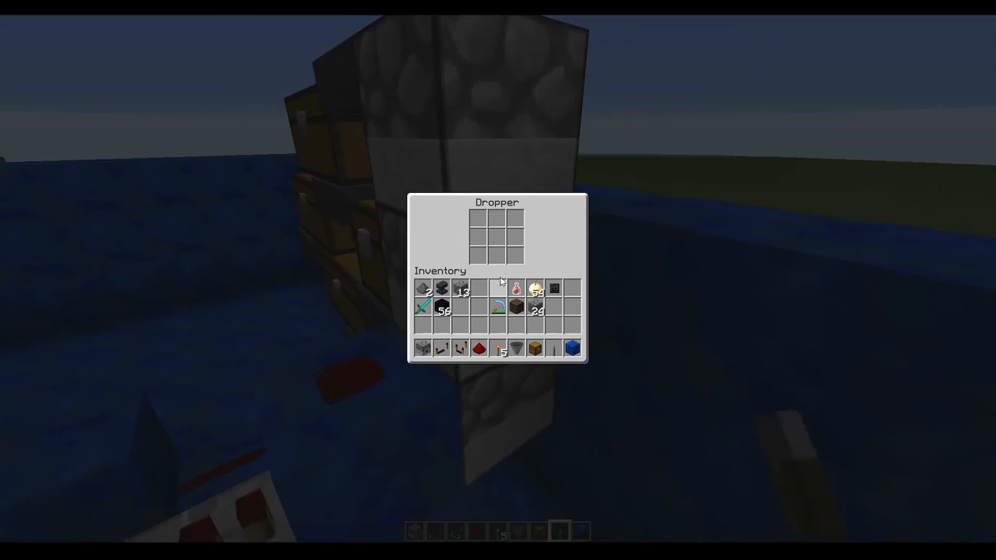
{"action": "key", "text": "Escape"}
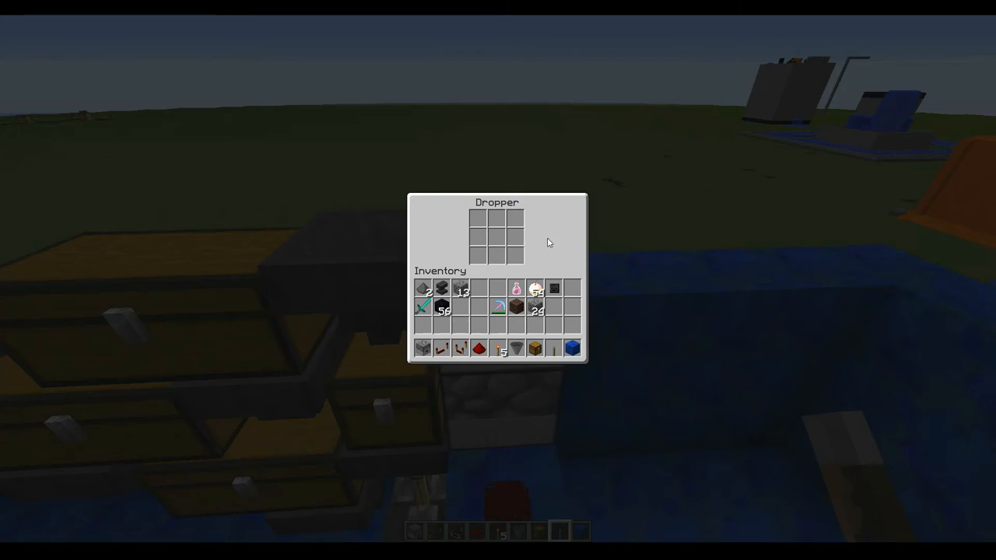
{"action": "key", "text": "Escape"}
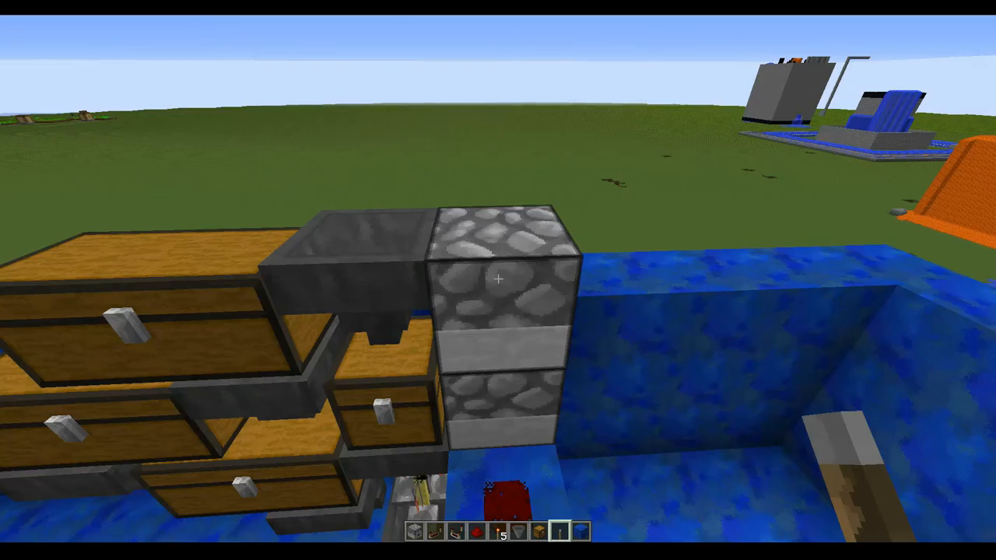
{"action": "mouse_move", "coordinate": [498, 280]}
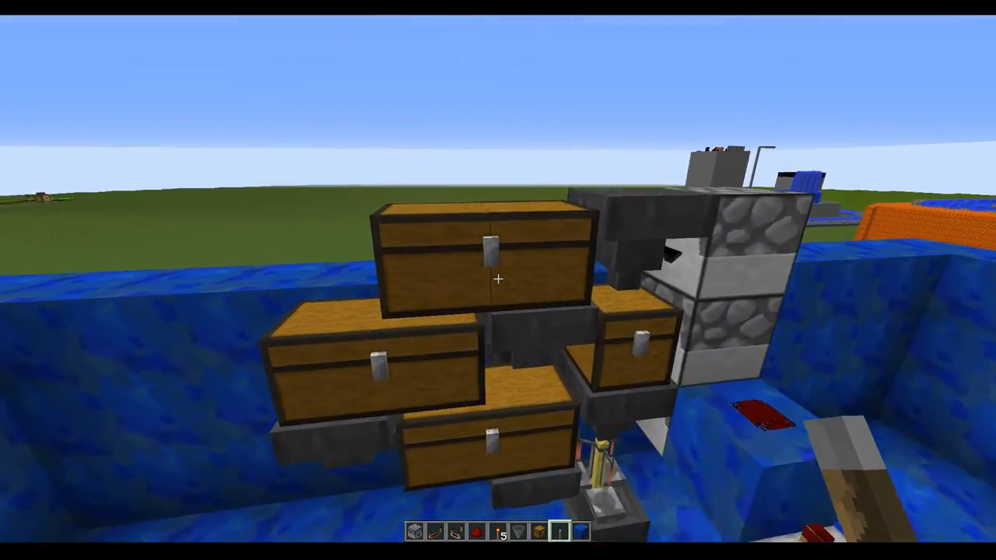
{"action": "mouse_move", "coordinate": [498, 280]}
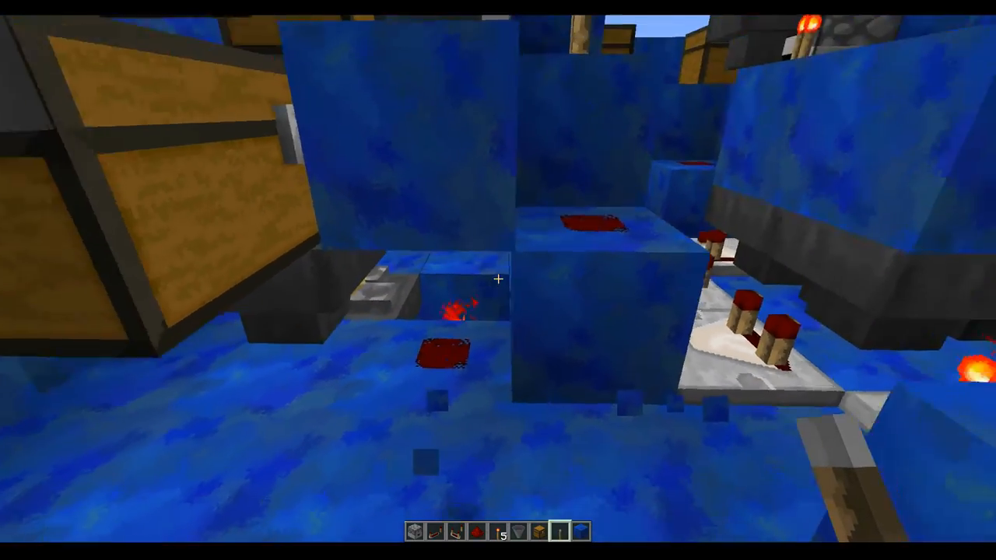
{"action": "mouse_move", "coordinate": [498, 280]}
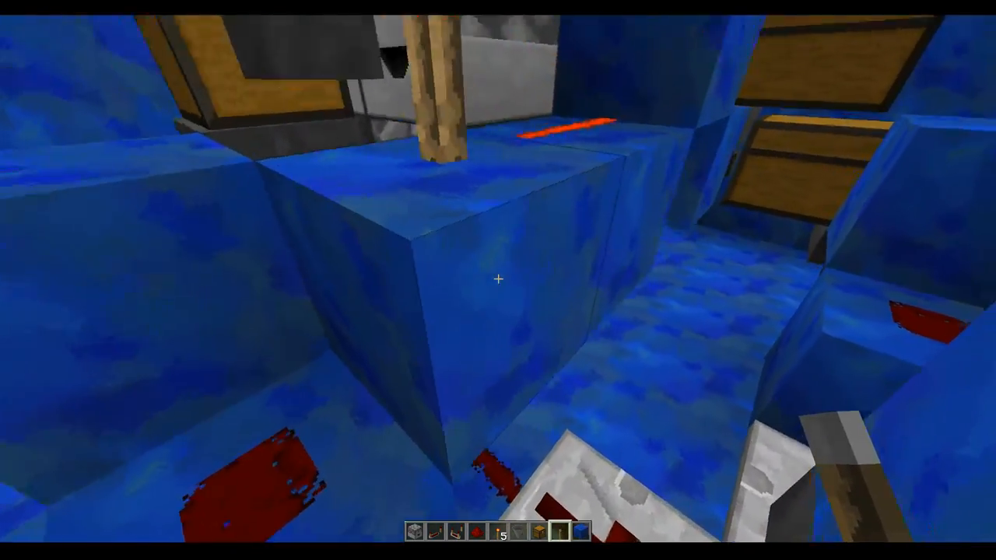
{"action": "mouse_move", "coordinate": [498, 280]}
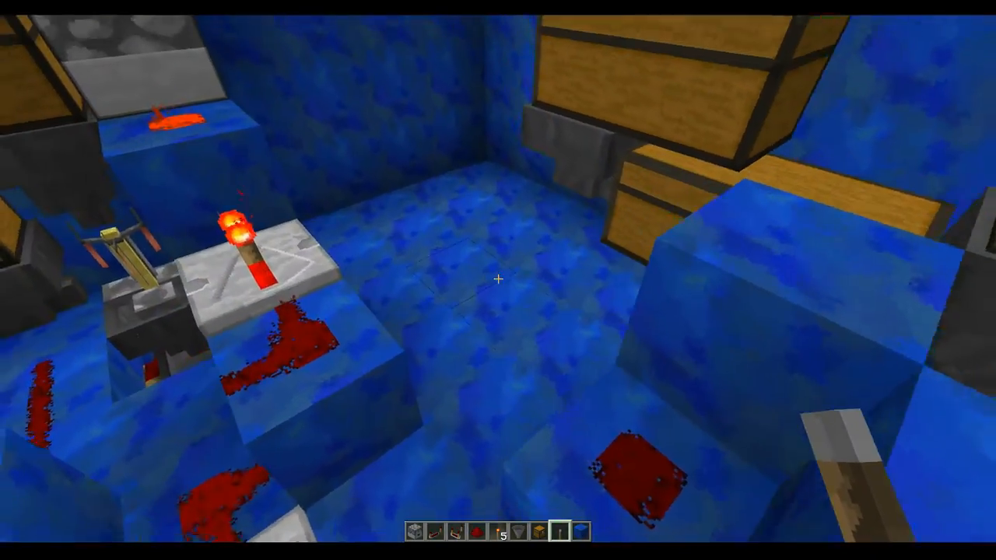
{"action": "mouse_move", "coordinate": [498, 280]}
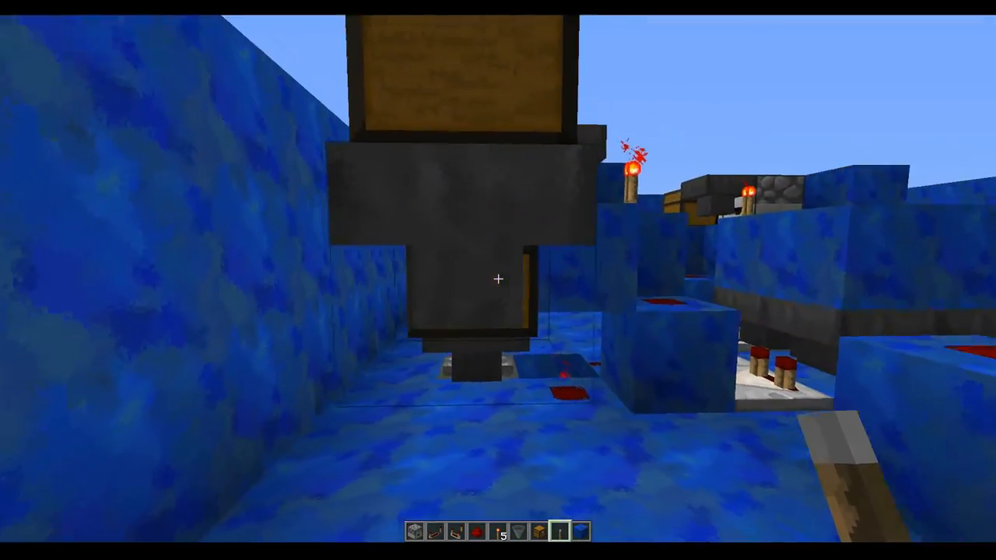
{"action": "mouse_move", "coordinate": [498, 280]}
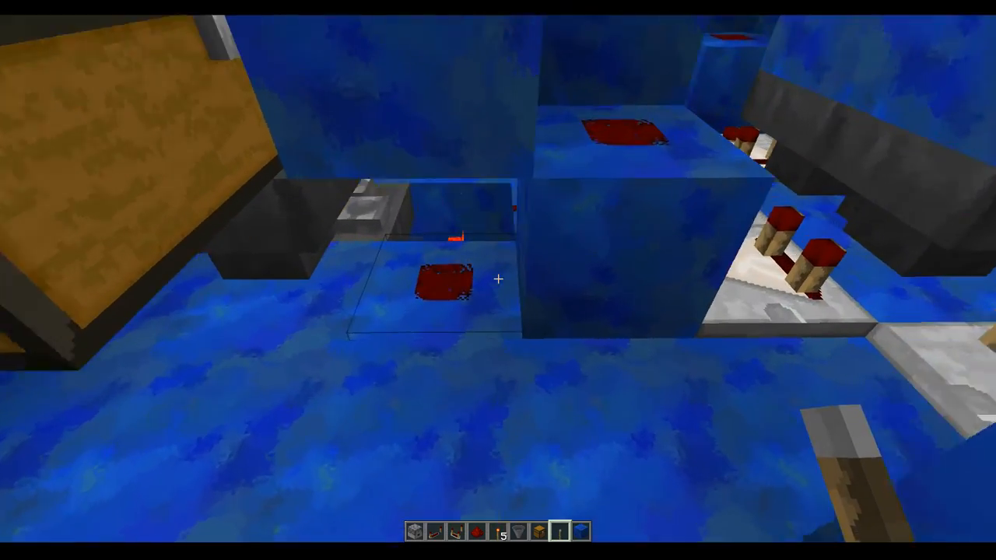
{"action": "mouse_move", "coordinate": [498, 280]}
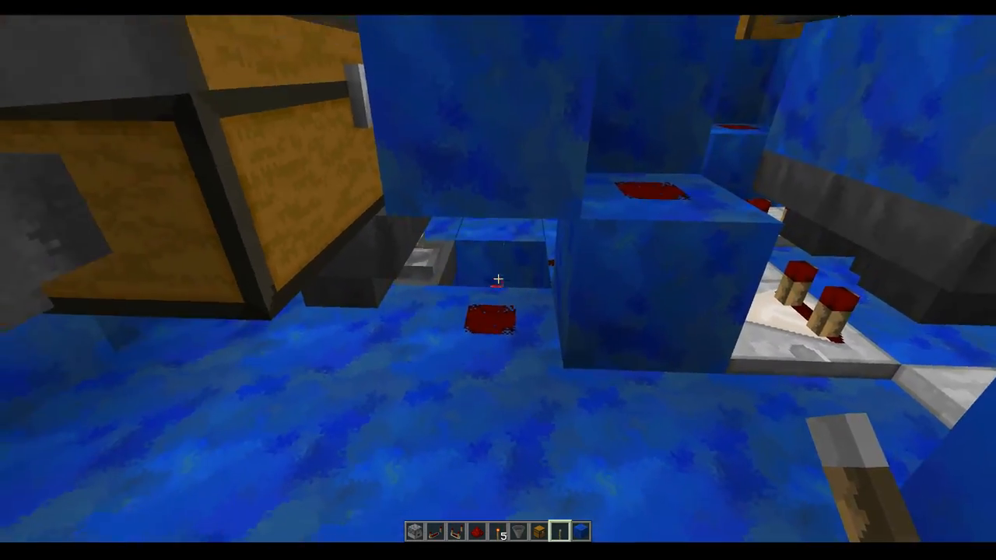
{"action": "mouse_move", "coordinate": [498, 280]}
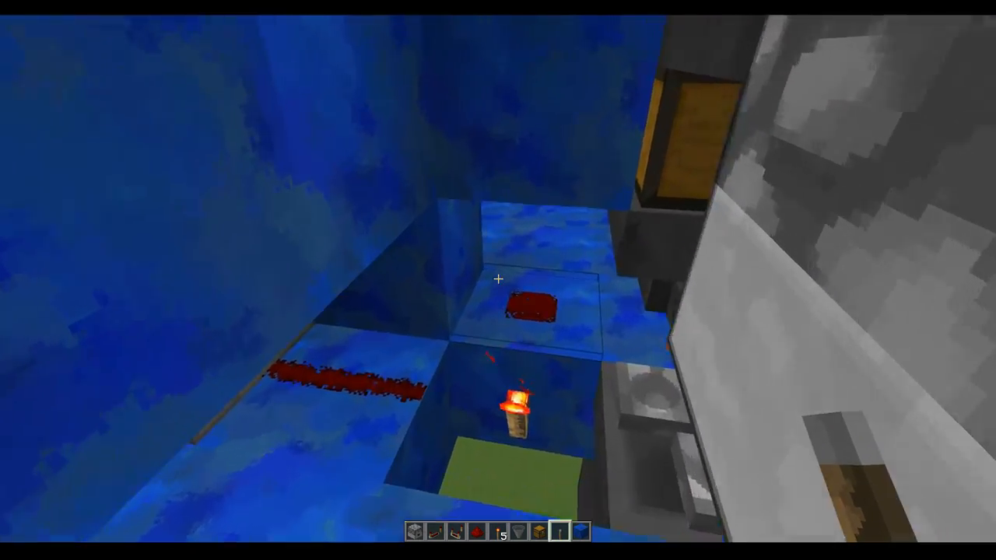
{"action": "mouse_move", "coordinate": [498, 280]}
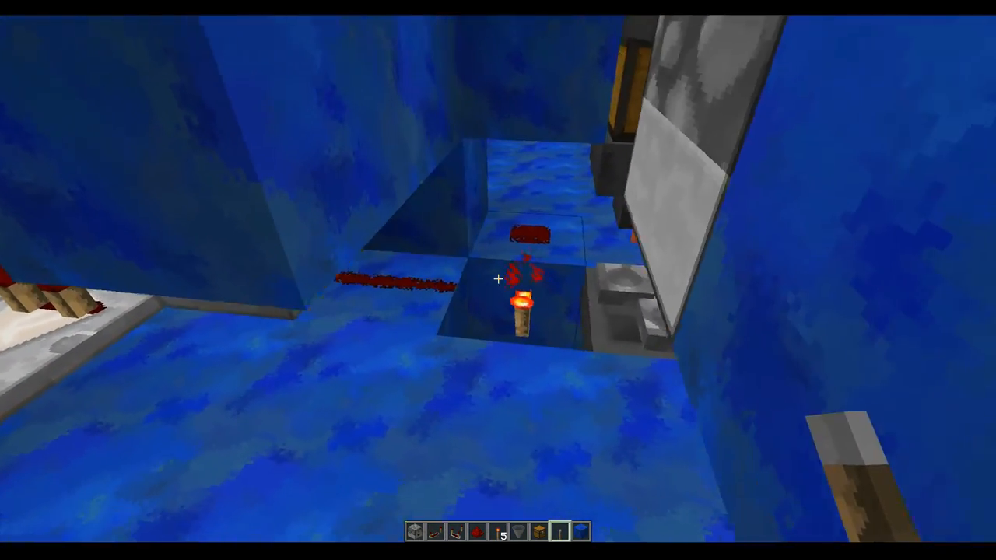
{"action": "mouse_move", "coordinate": [498, 280]}
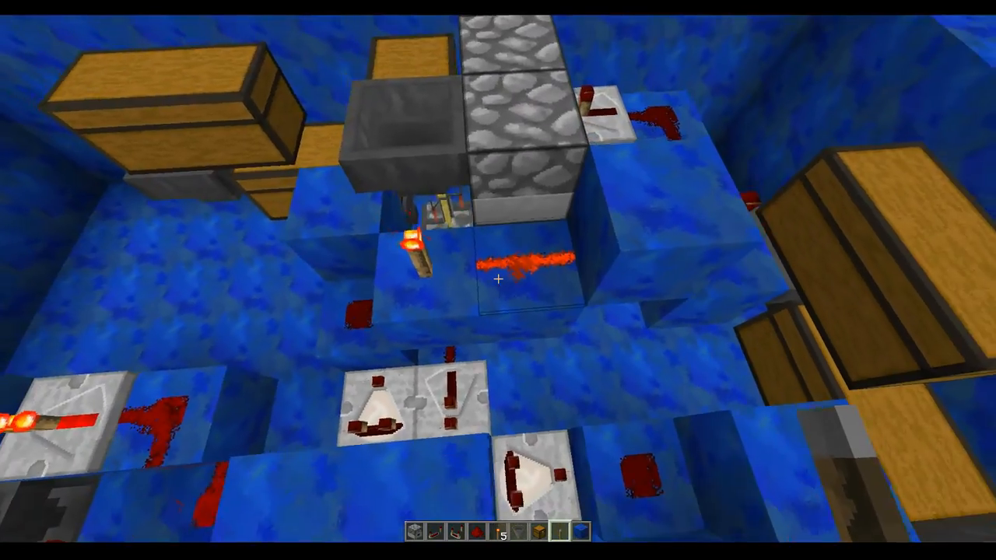
{"action": "mouse_move", "coordinate": [498, 280]}
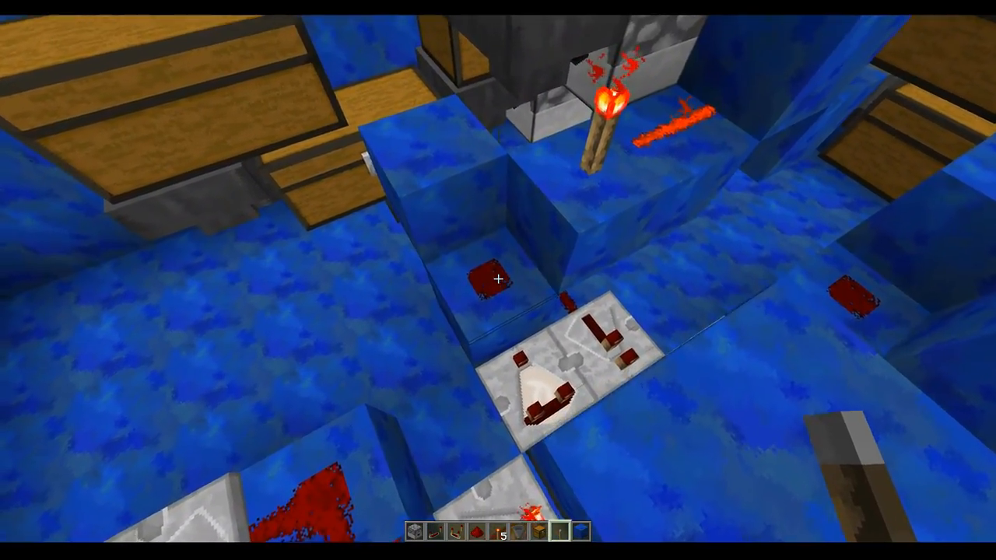
{"action": "mouse_move", "coordinate": [497, 280]}
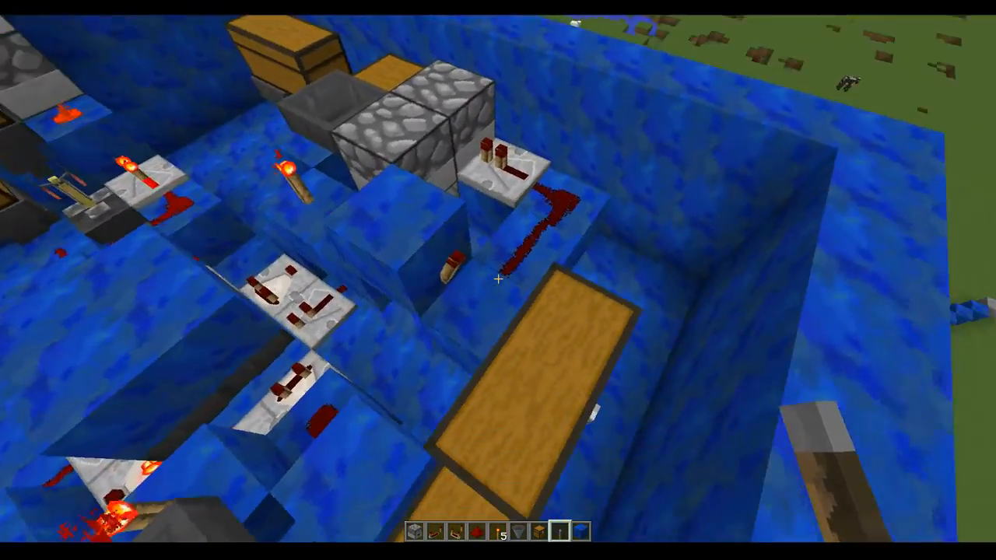
{"action": "mouse_move", "coordinate": [498, 280]}
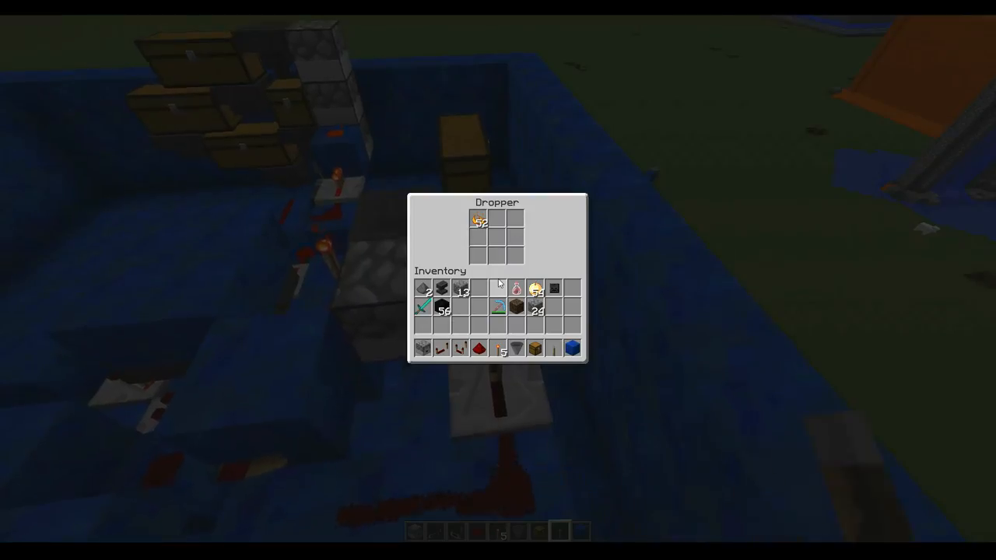
Step: Close the first dropper, then the second dropper holding 52 red items
{"action": "key", "text": "Escape"}
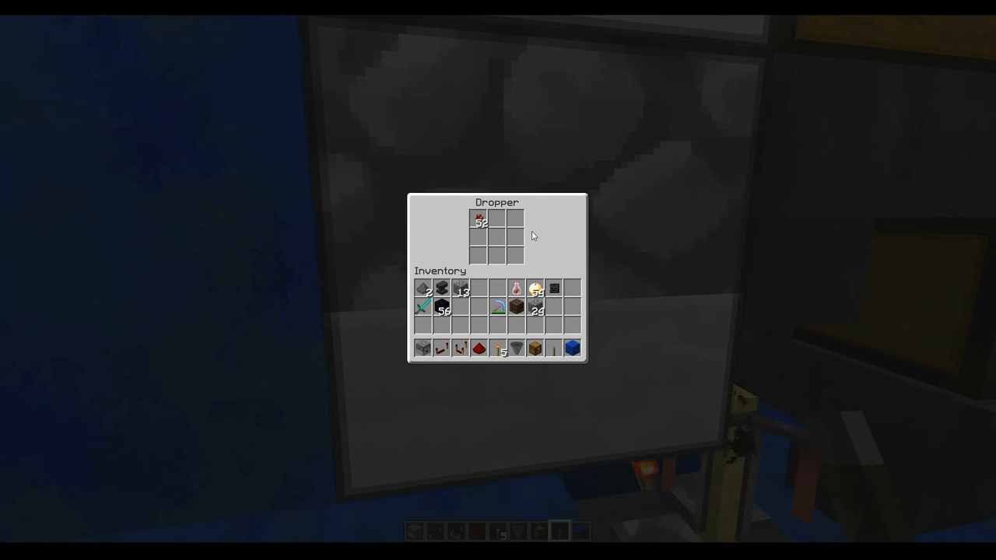
{"action": "key", "text": "Escape"}
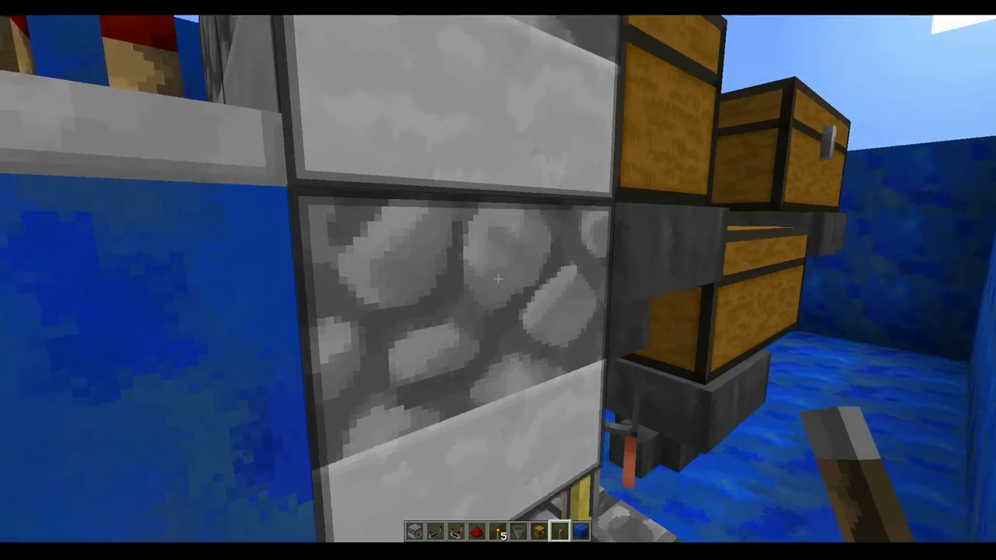
{"action": "mouse_move", "coordinate": [497, 280]}
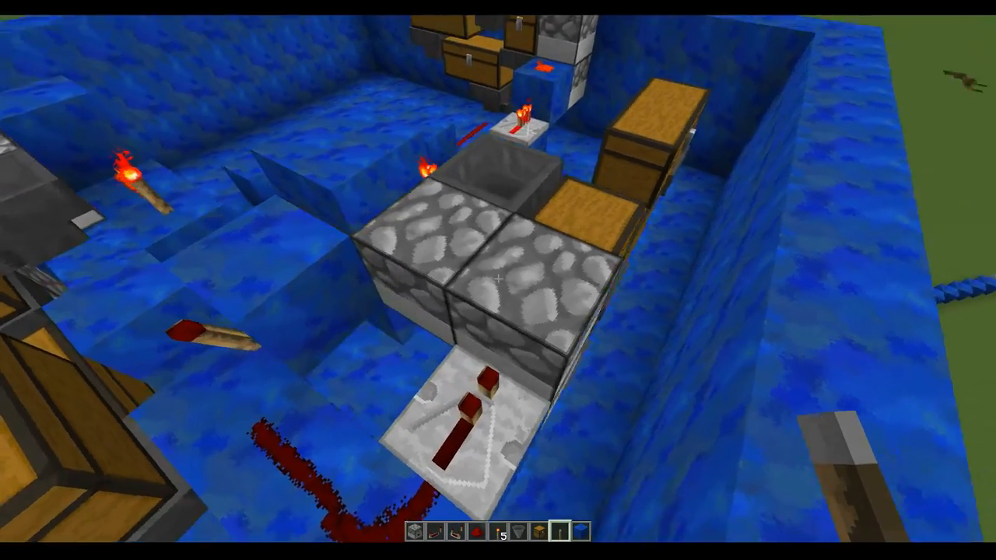
{"action": "mouse_move", "coordinate": [498, 280]}
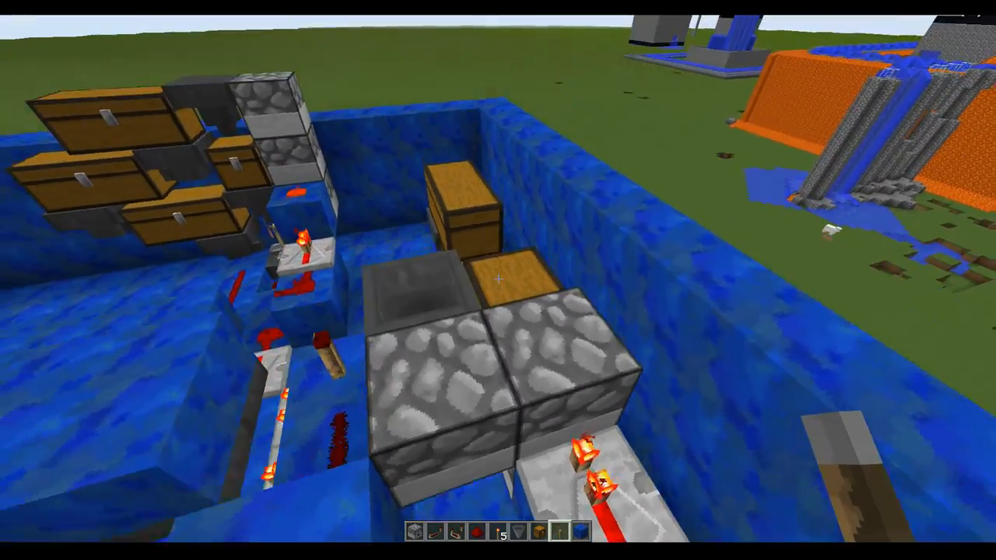
{"action": "mouse_move", "coordinate": [498, 280]}
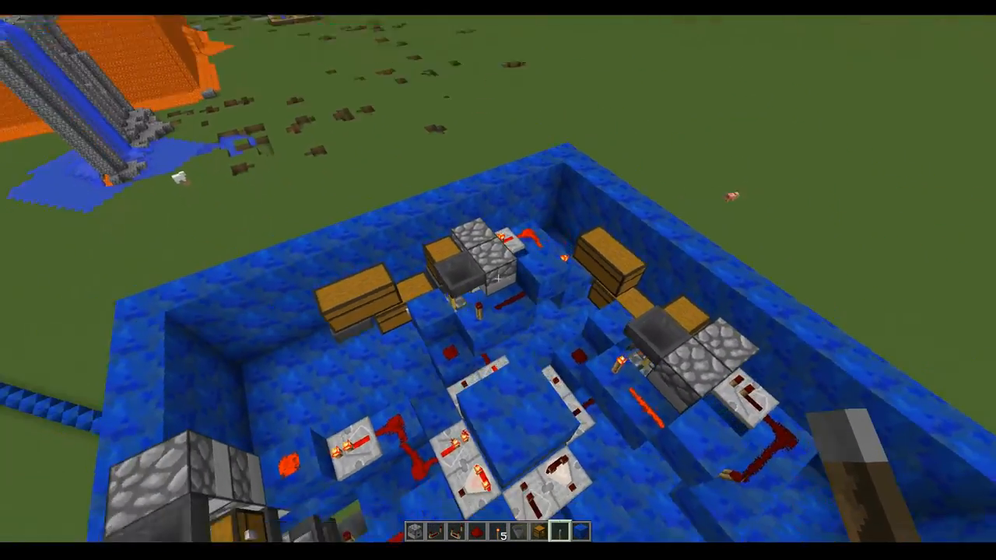
{"action": "mouse_move", "coordinate": [498, 280]}
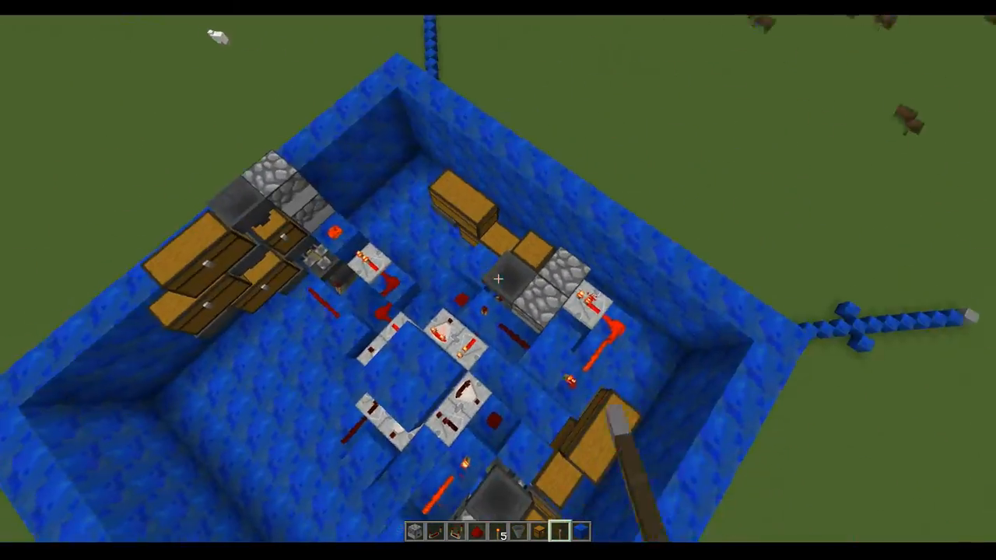
{"action": "mouse_move", "coordinate": [498, 280]}
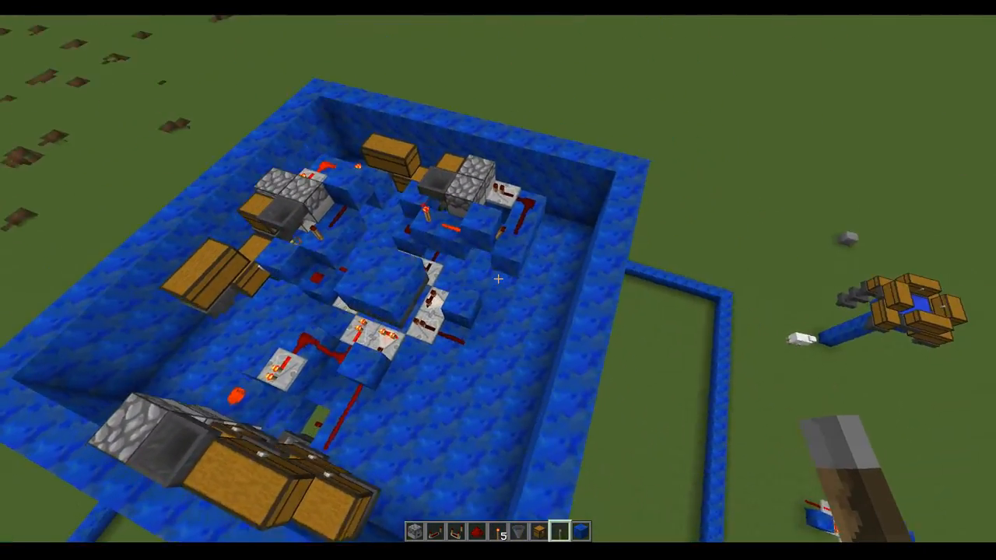
{"action": "mouse_move", "coordinate": [498, 280]}
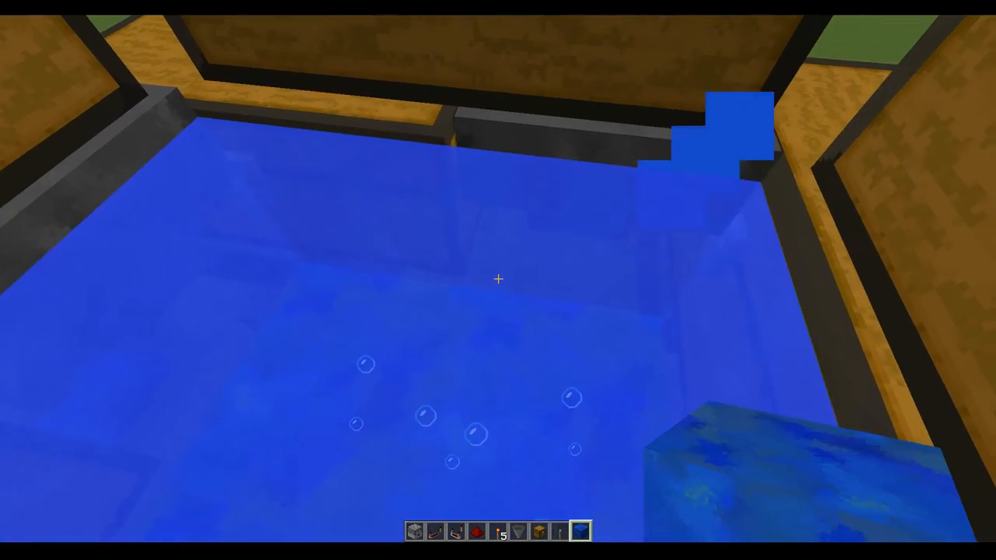
Step: Switch to survival mode and store the filled water bottles in the large chest
{"action": "key", "text": "e"}
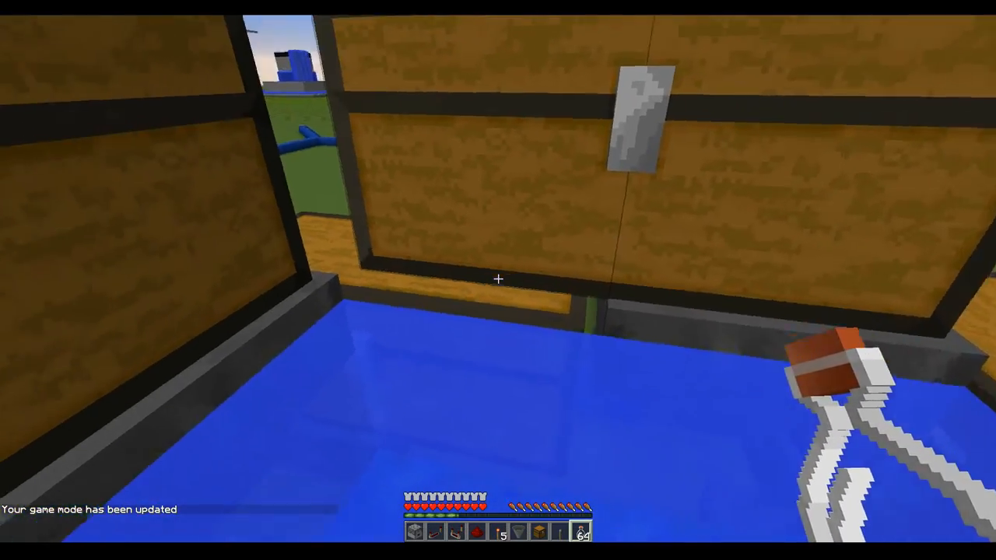
{"action": "mouse_move", "coordinate": [497, 280]}
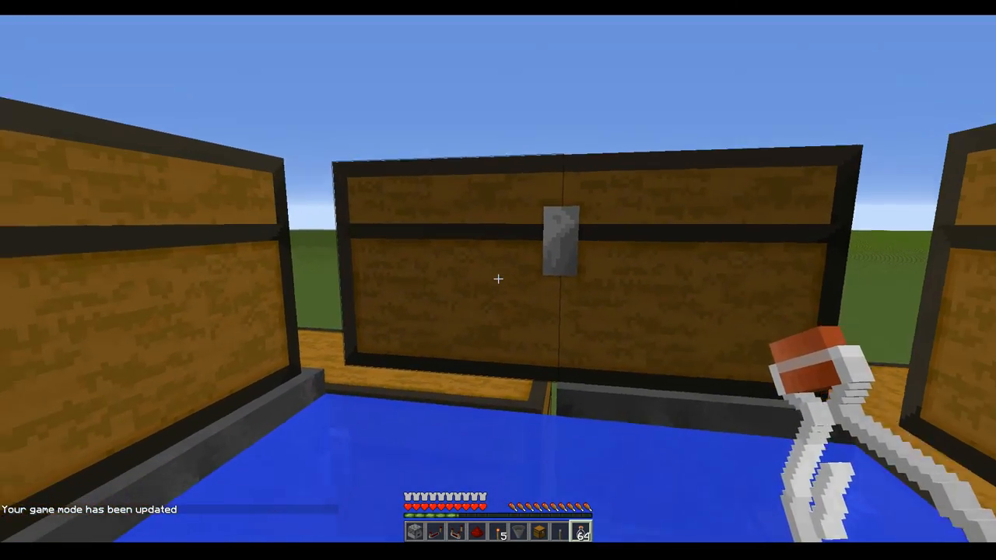
{"action": "right_click", "coordinate": [498, 278]}
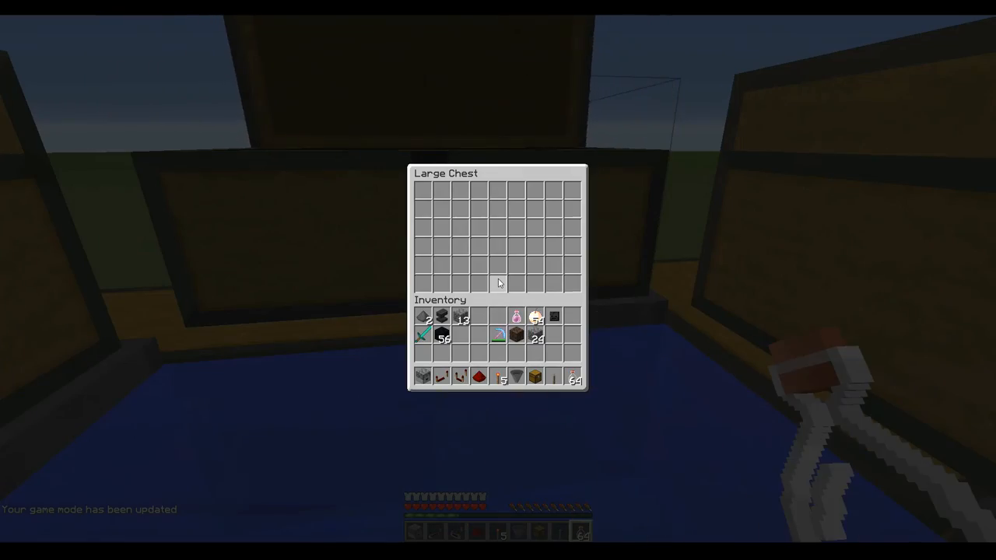
{"action": "key", "text": "Escape"}
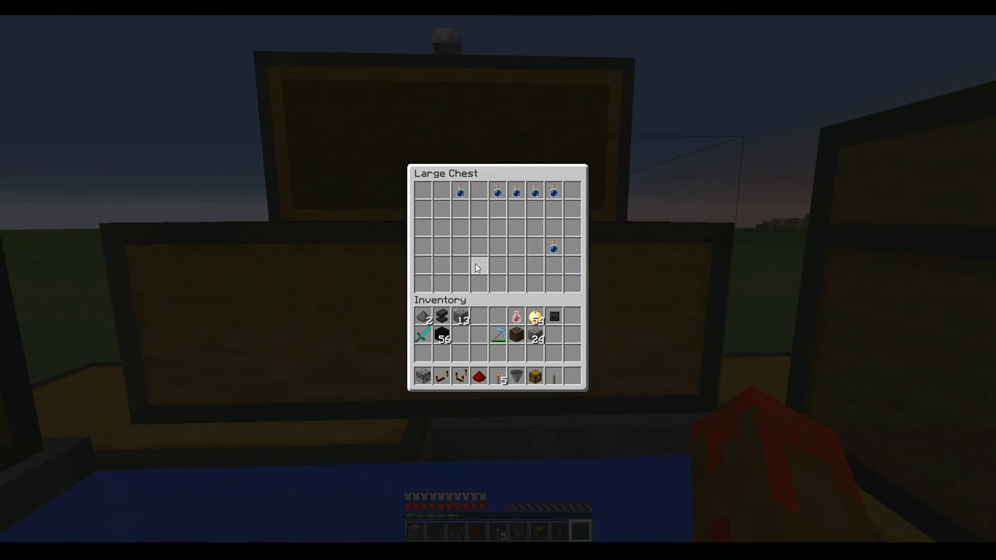
{"action": "key", "text": "Escape"}
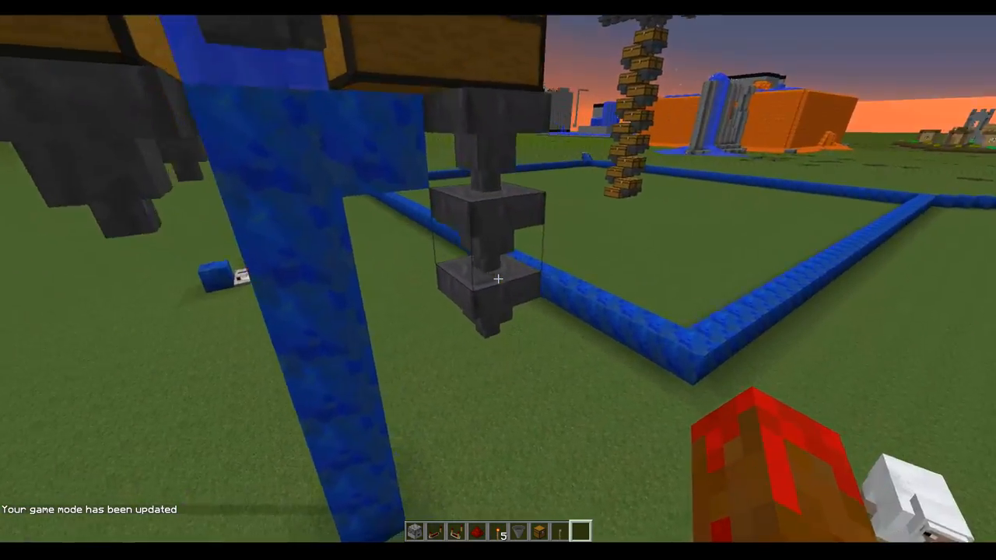
{"action": "mouse_move", "coordinate": [498, 280]}
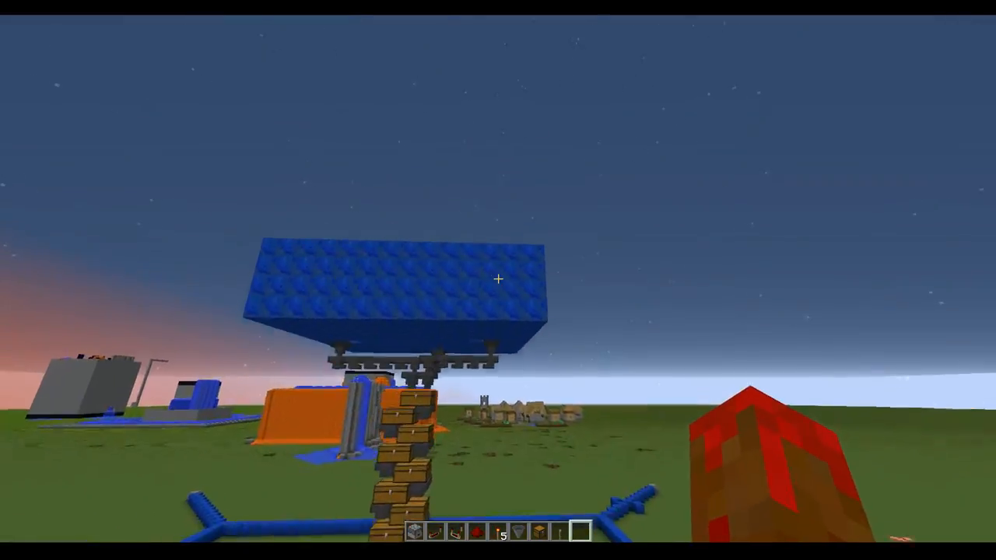
{"action": "mouse_move", "coordinate": [498, 280]}
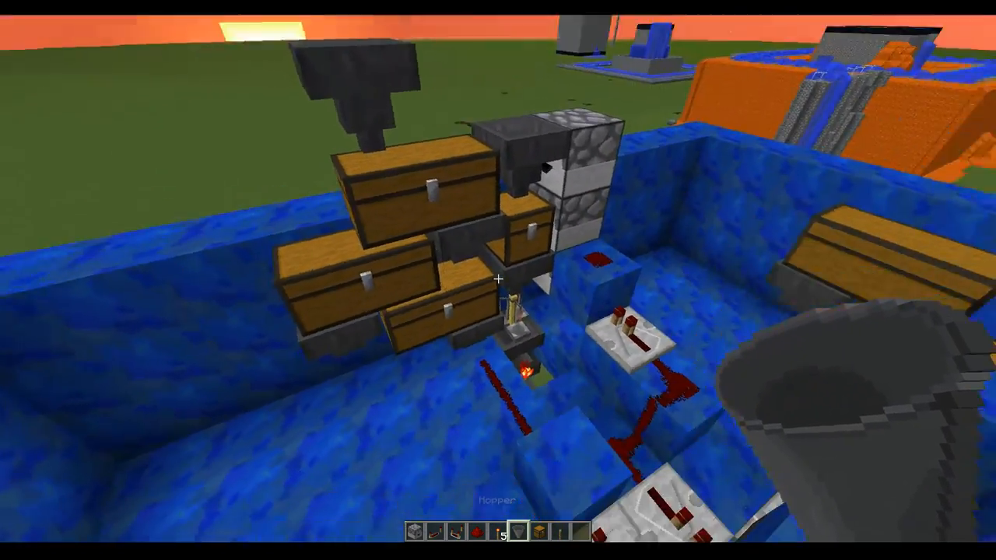
{"action": "mouse_move", "coordinate": [498, 280]}
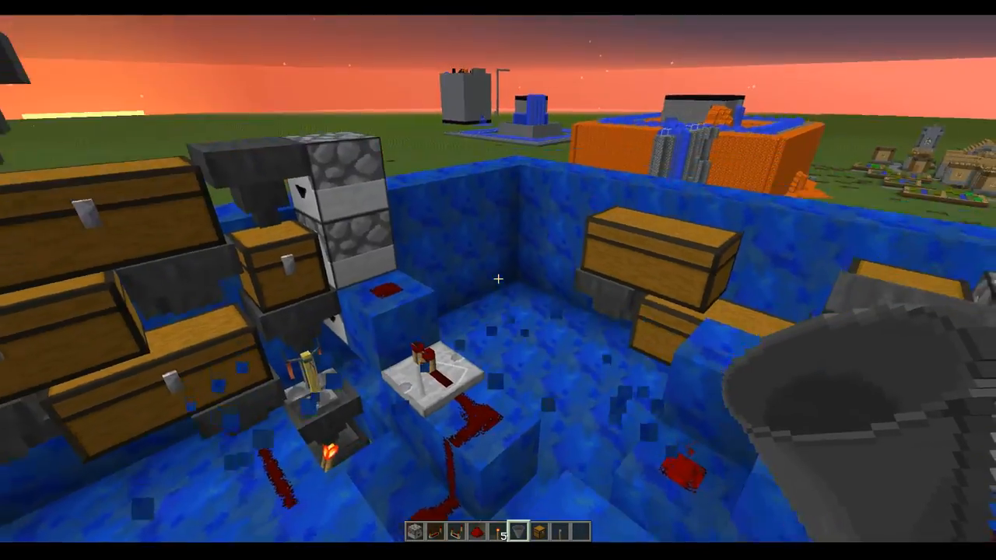
{"action": "mouse_move", "coordinate": [498, 280]}
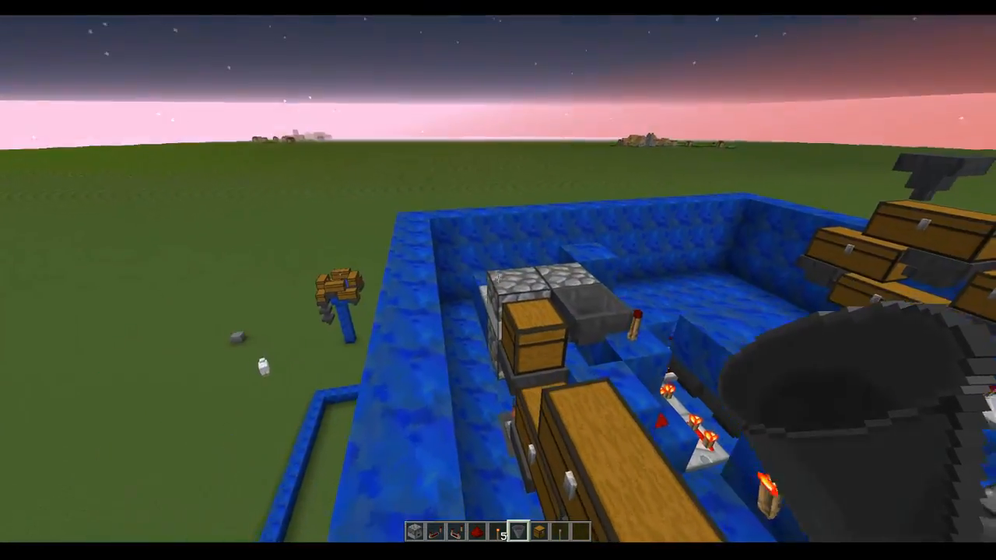
{"action": "mouse_move", "coordinate": [498, 280]}
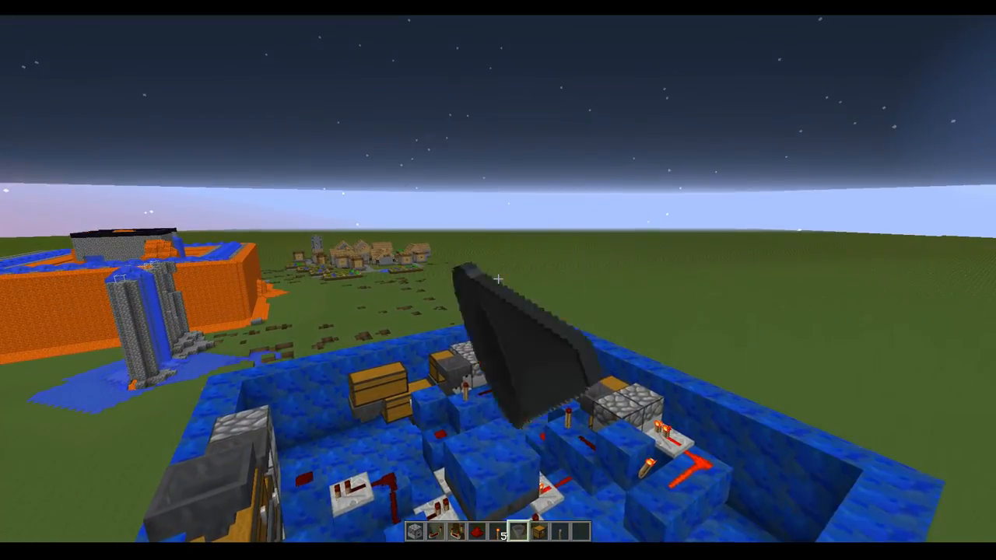
{"action": "mouse_move", "coordinate": [498, 280]}
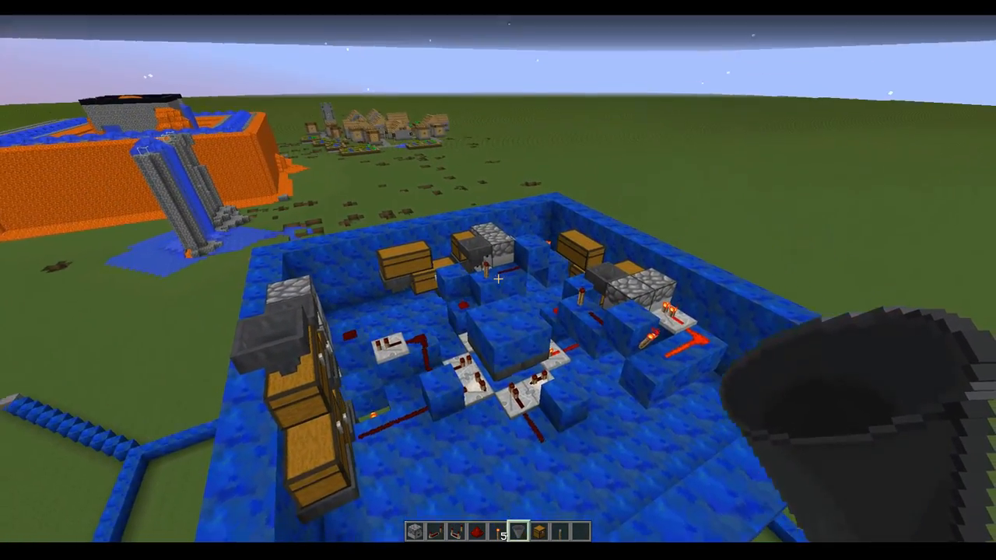
{"action": "mouse_move", "coordinate": [498, 280]}
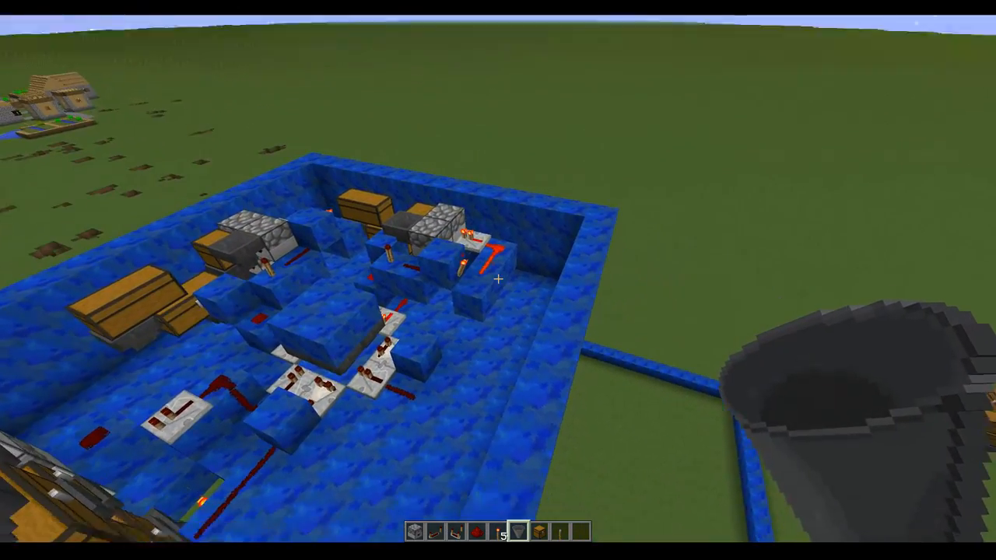
{"action": "mouse_move", "coordinate": [498, 280]}
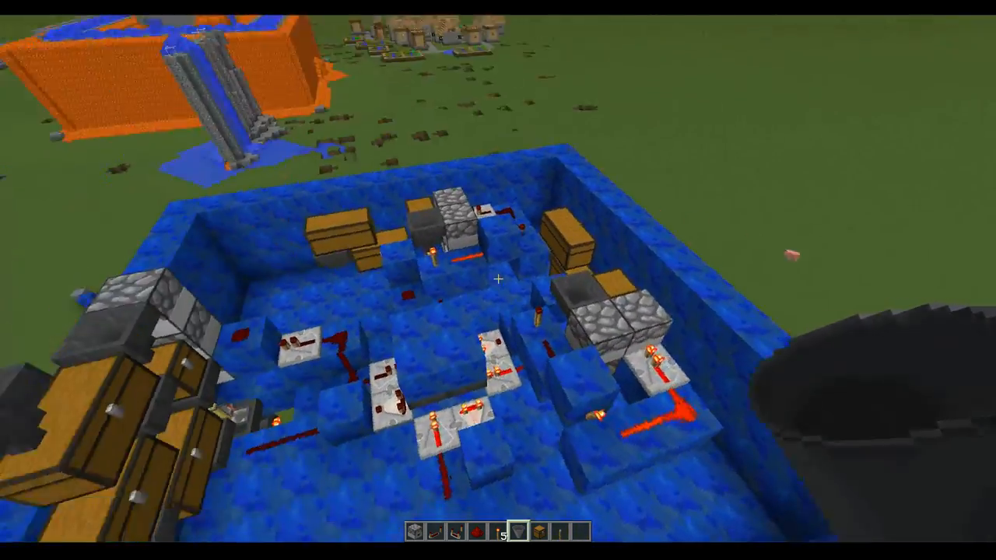
{"action": "mouse_move", "coordinate": [497, 280]}
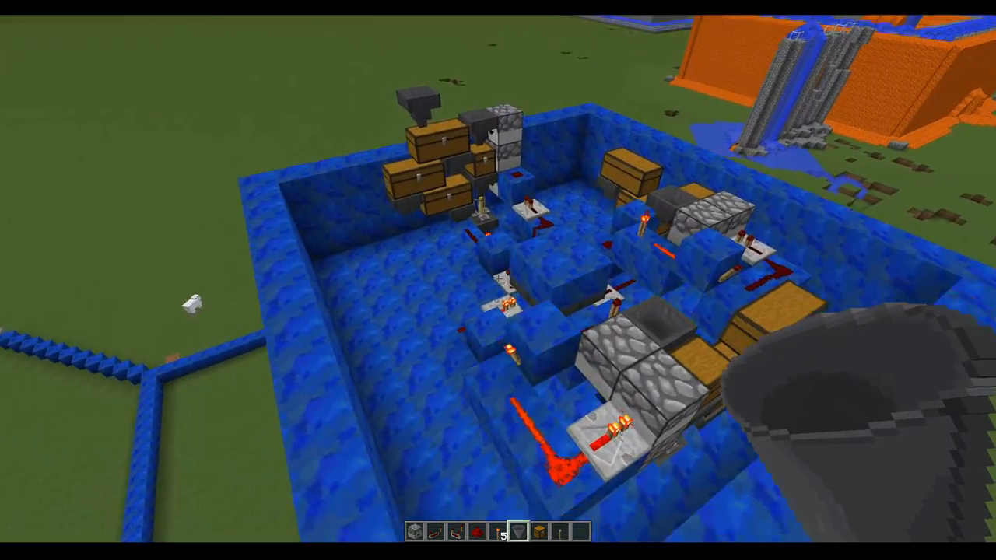